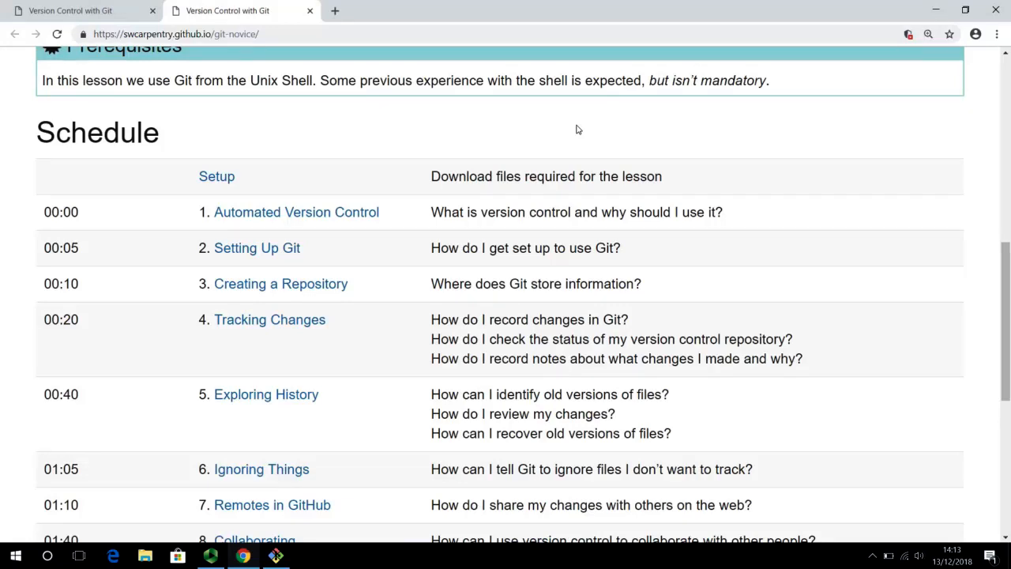
{"action": "mouse_move", "coordinate": [256, 246]}
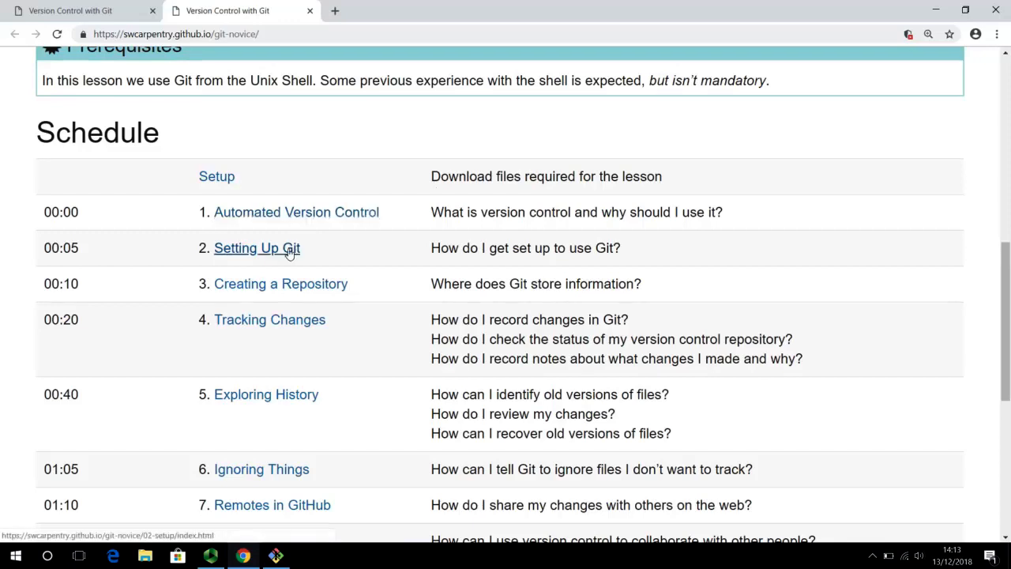
Step: Open the lesson's Setting Up Git episode and scroll to the git config examples
{"action": "left_click", "coordinate": [256, 247]}
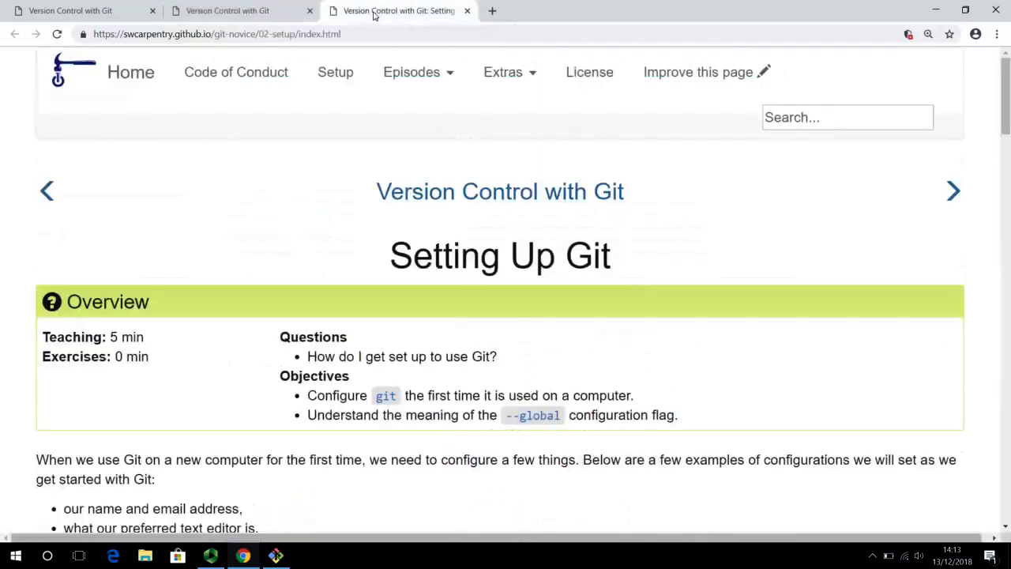
{"action": "scroll", "scroll_direction": "down", "scroll_amount": 3}
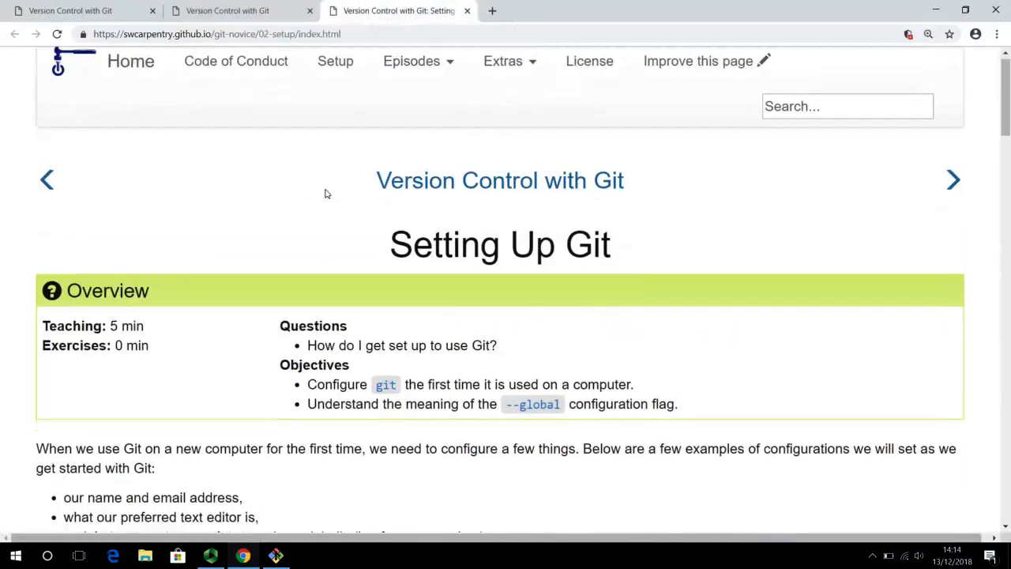
{"action": "scroll", "scroll_direction": "down", "scroll_amount": 3}
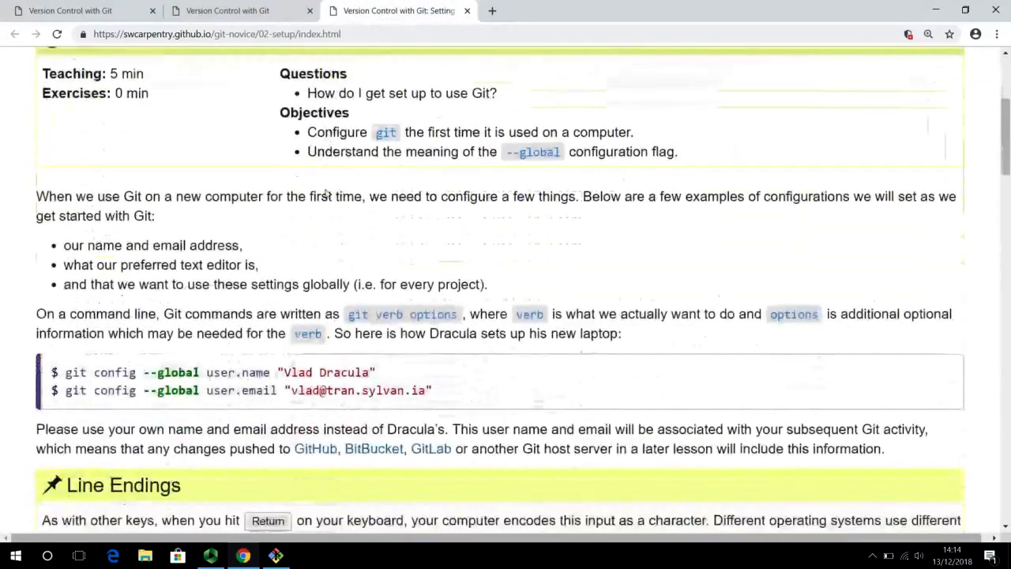
{"action": "scroll", "scroll_direction": "down", "scroll_amount": 3}
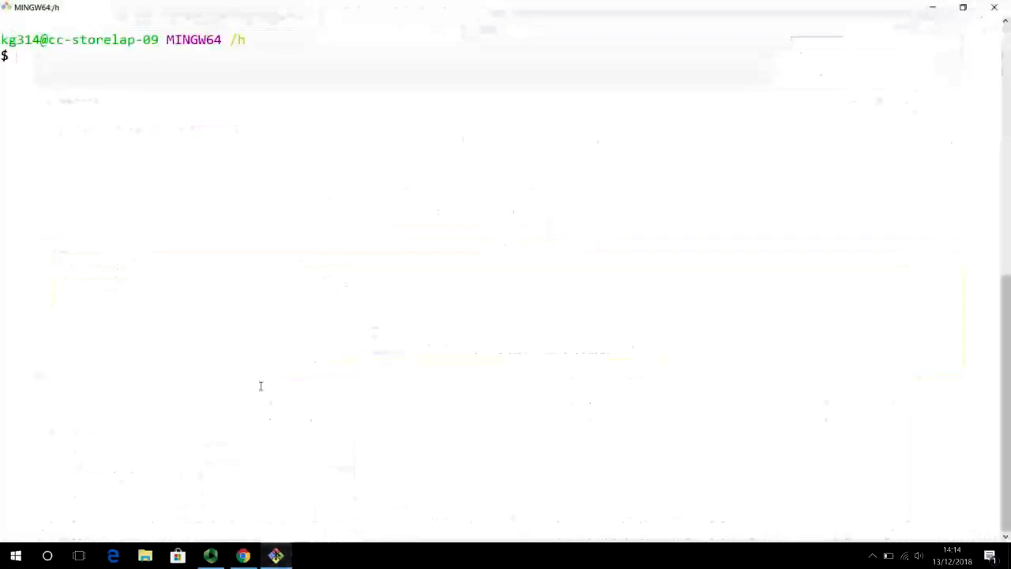
Step: Set the global git user.name to "Krishnakumar Gopalakrishnan"
{"action": "type", "text": "gi"}
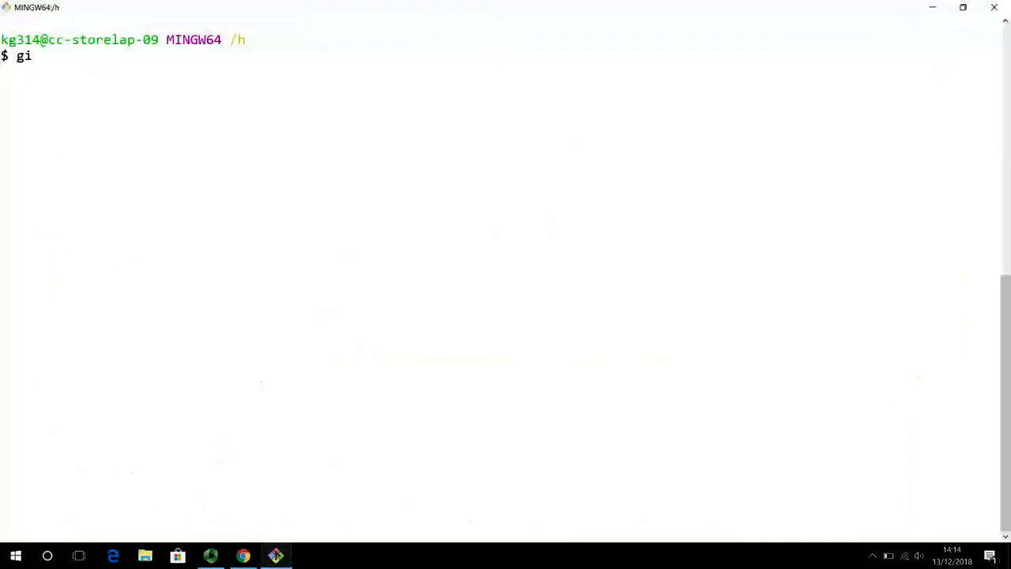
{"action": "type", "text": "t"}
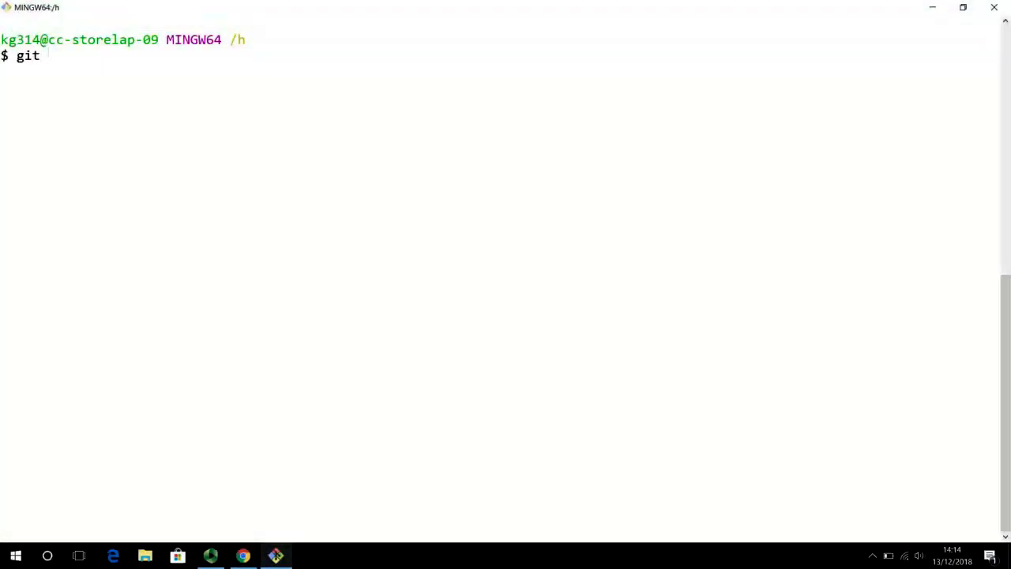
{"action": "type", "text": "config"}
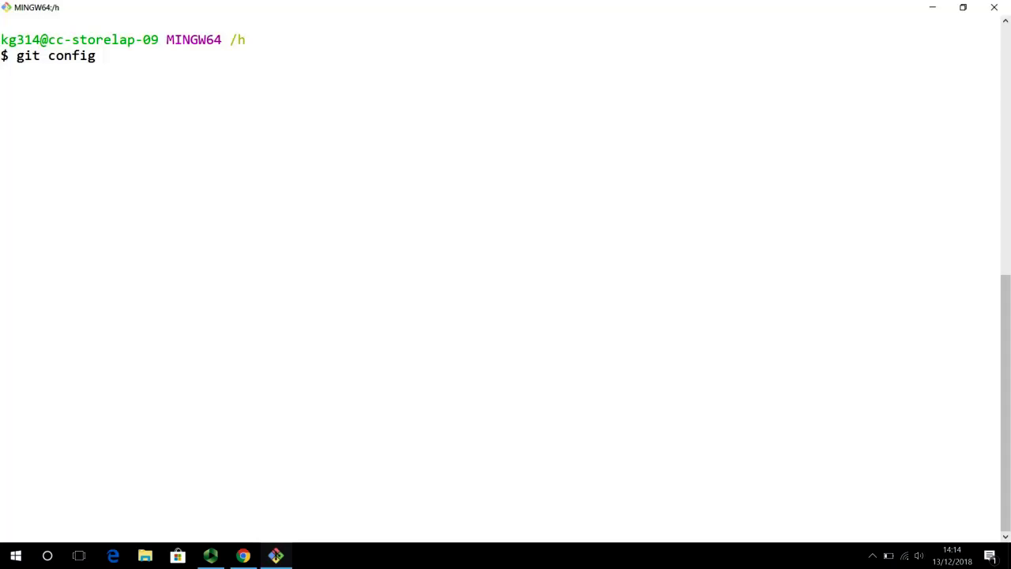
{"action": "type", "text": "--"}
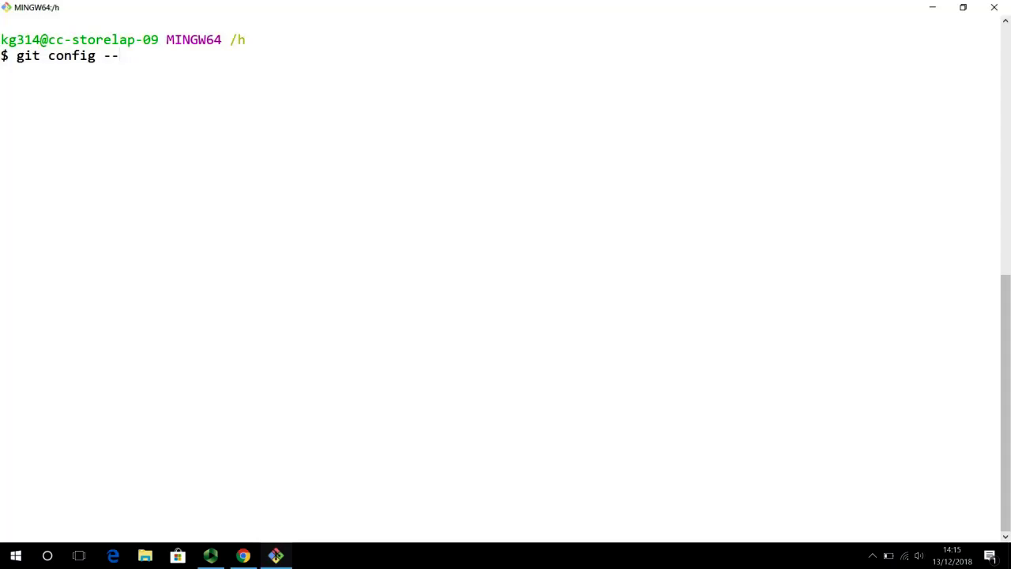
{"action": "type", "text": "globa;l"}
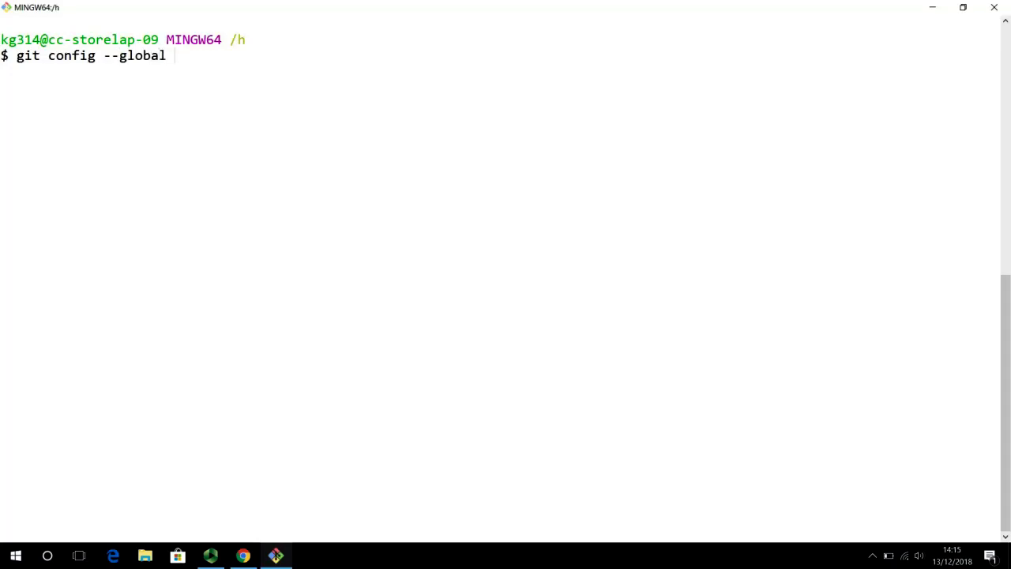
{"action": "type", "text": "user.name"}
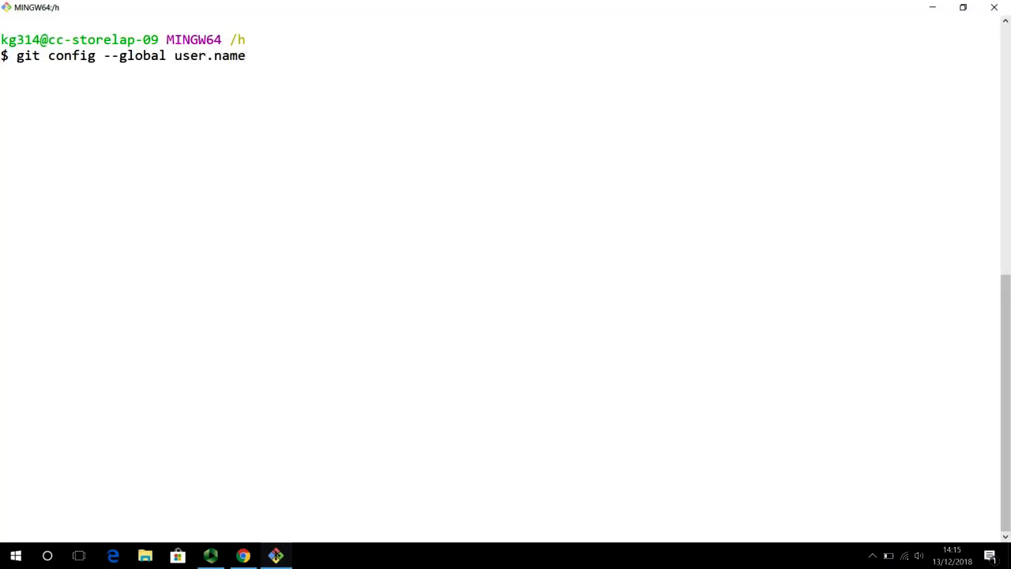
{"action": "type", "text": "\"Kri"}
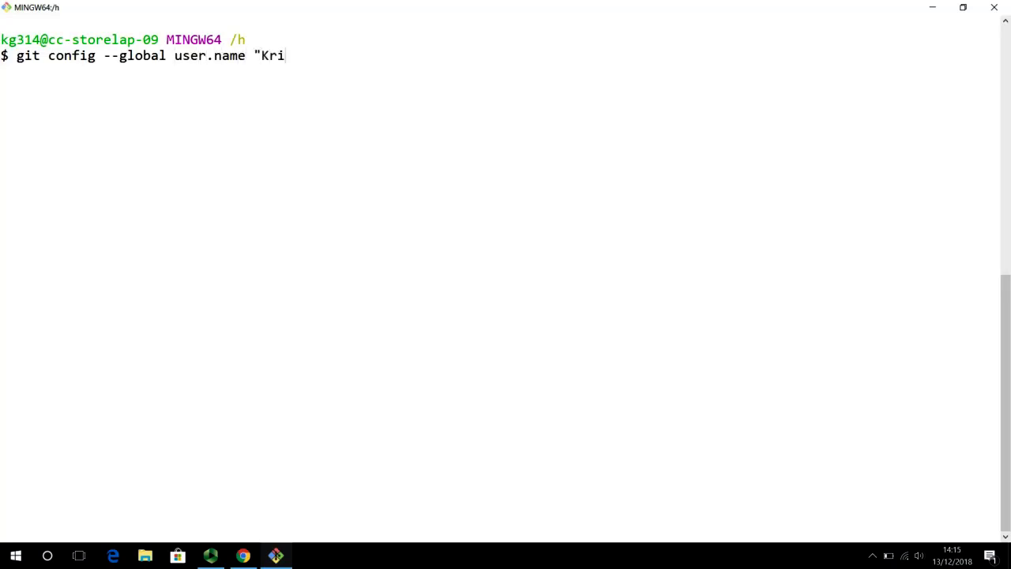
{"action": "type", "text": "shnakumar G"}
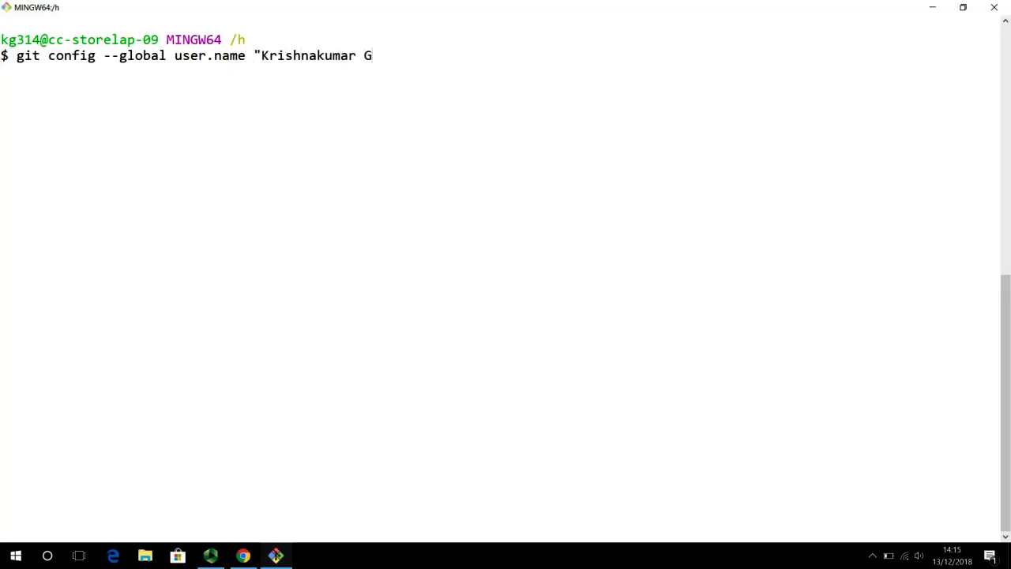
{"action": "type", "text": "opalakrishnan\""}
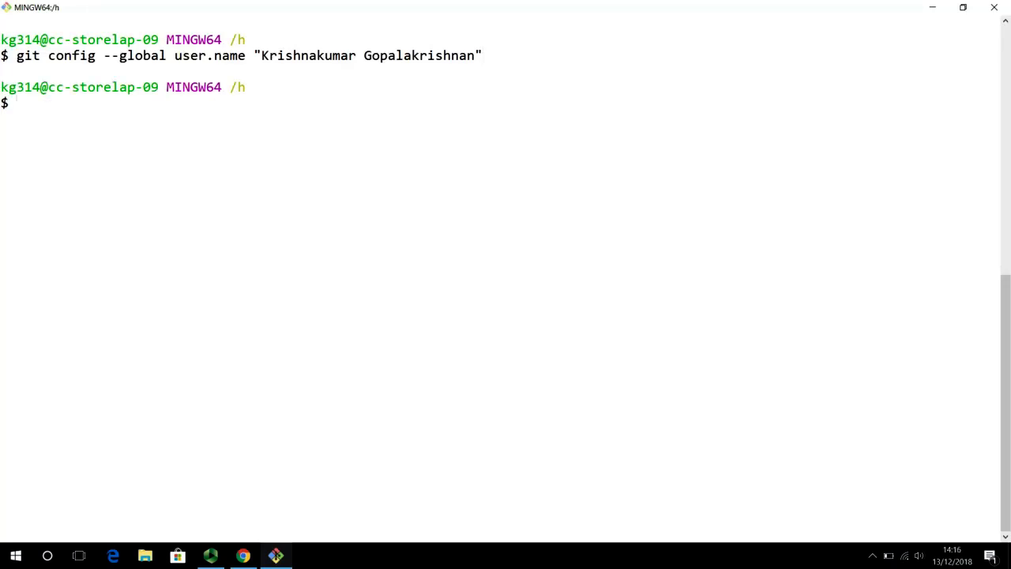
{"action": "type", "text": "git config"}
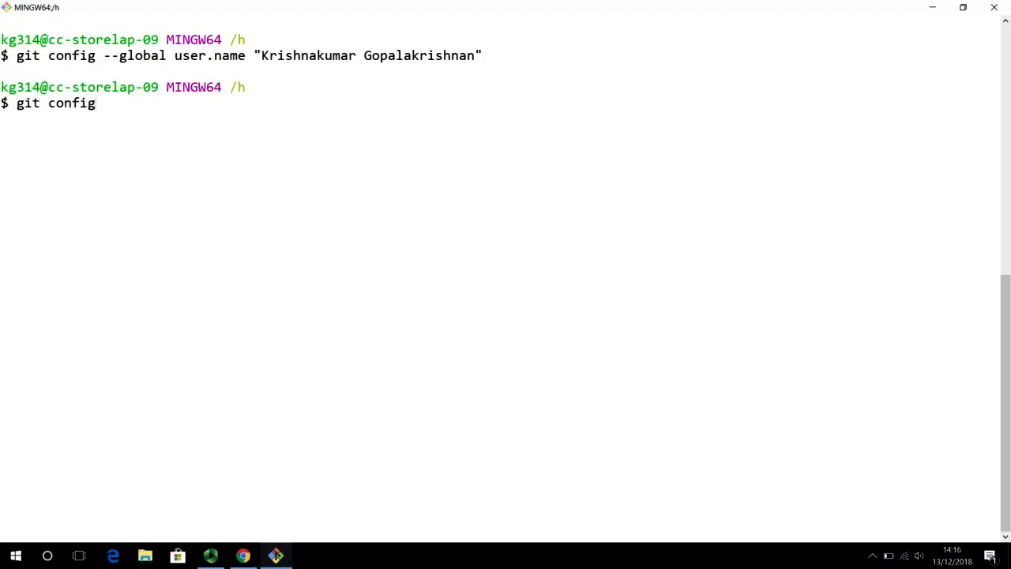
{"action": "type", "text": "--glob"}
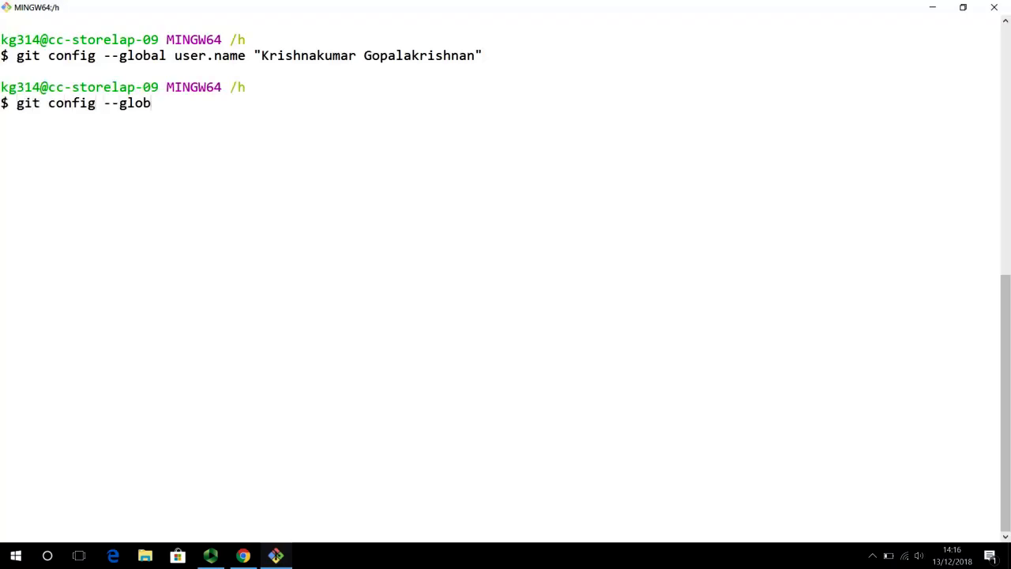
{"action": "type", "text": "al"}
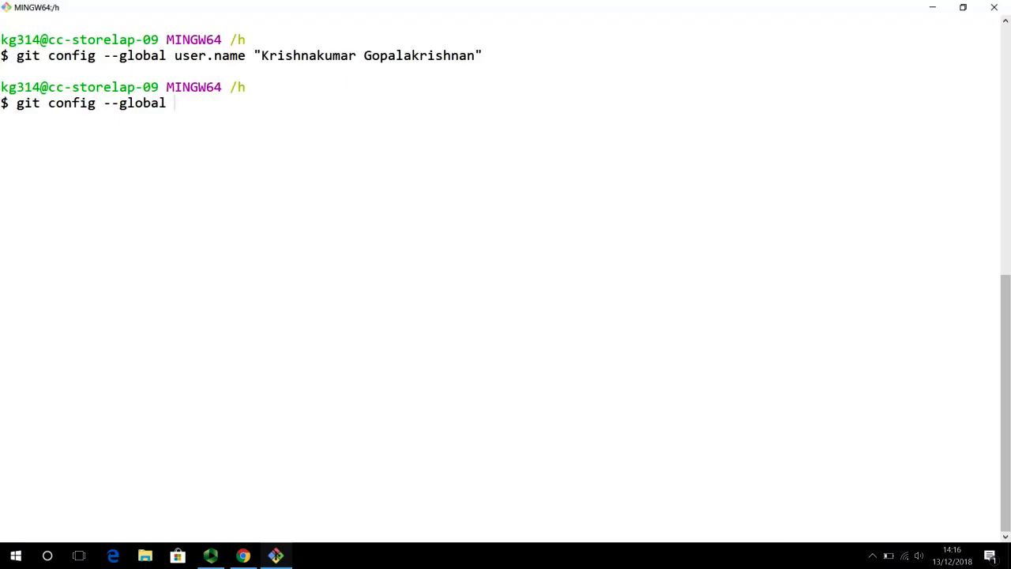
{"action": "type", "text": "us"}
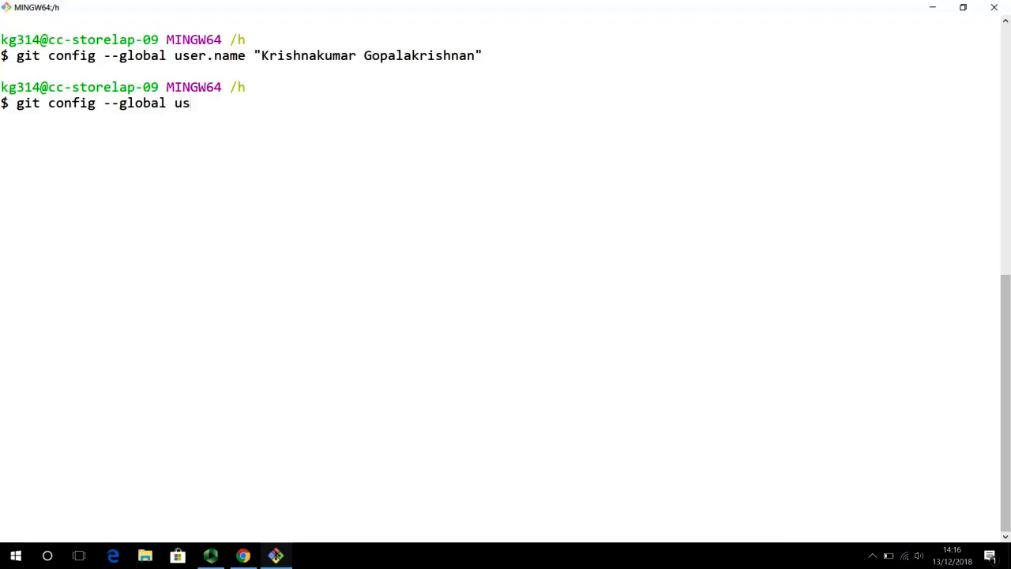
{"action": "type", "text": "er.email"}
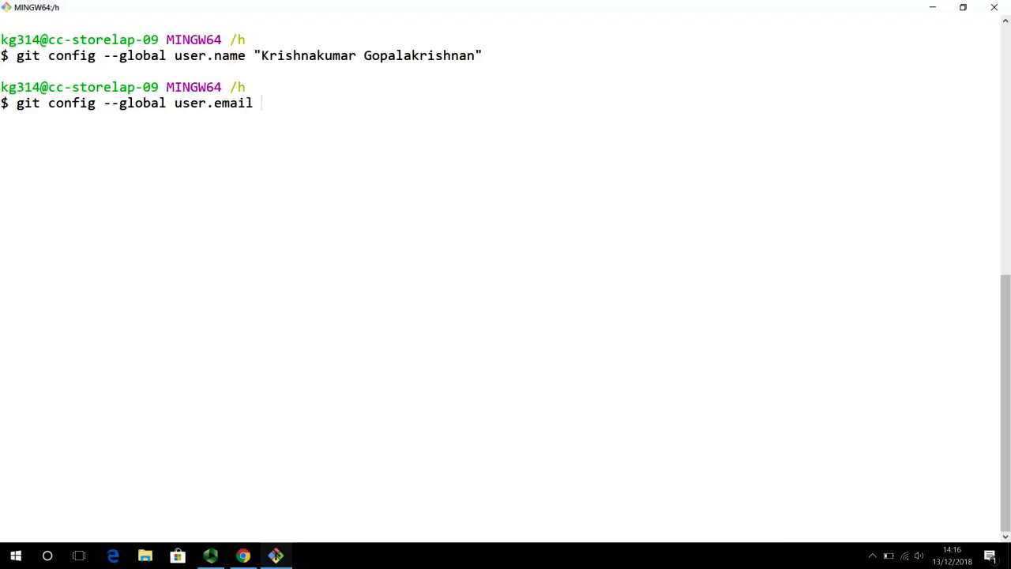
{"action": "type", "text": "\""}
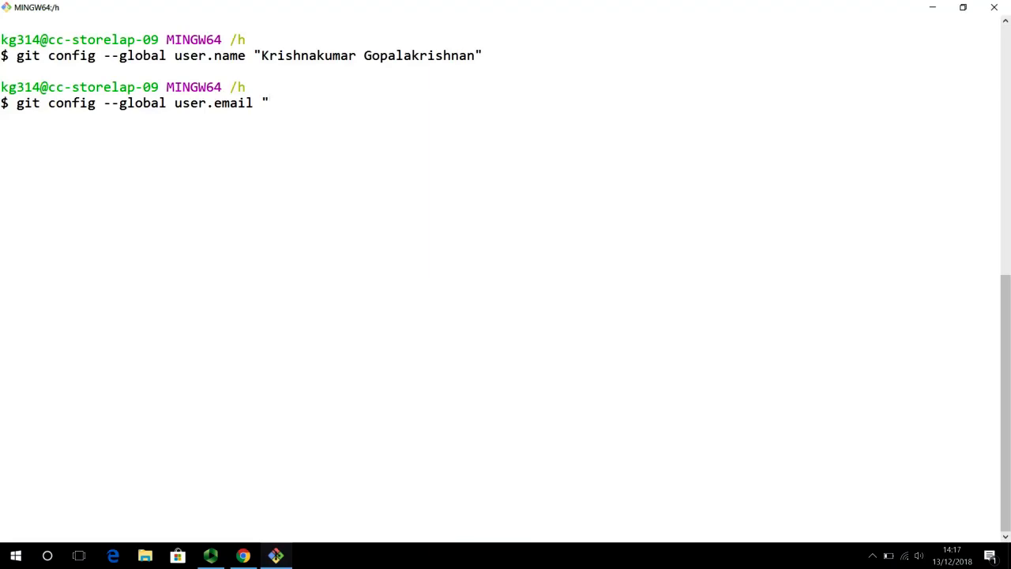
{"action": "type", "text": "kri"}
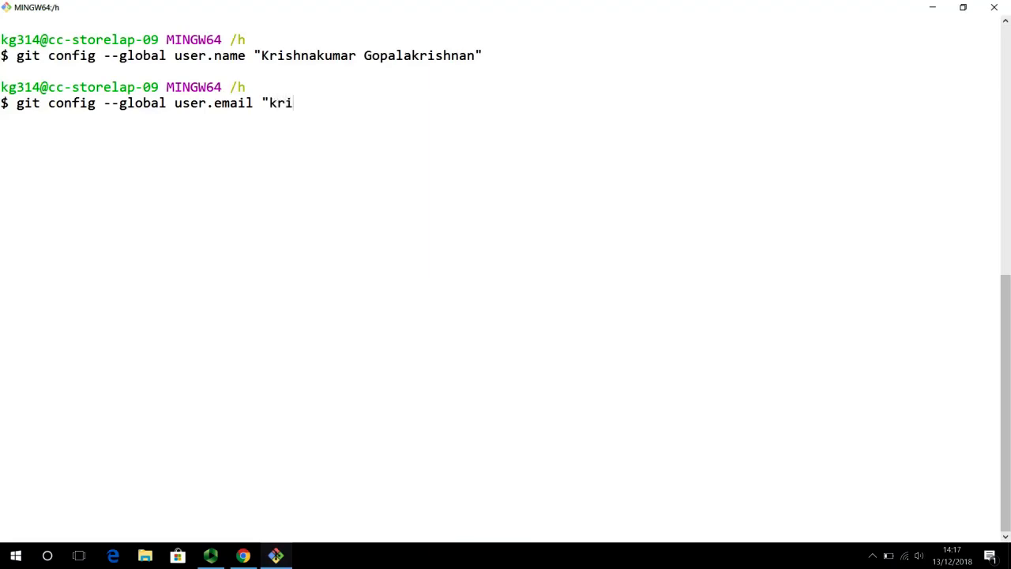
{"action": "type", "text": "shna"}
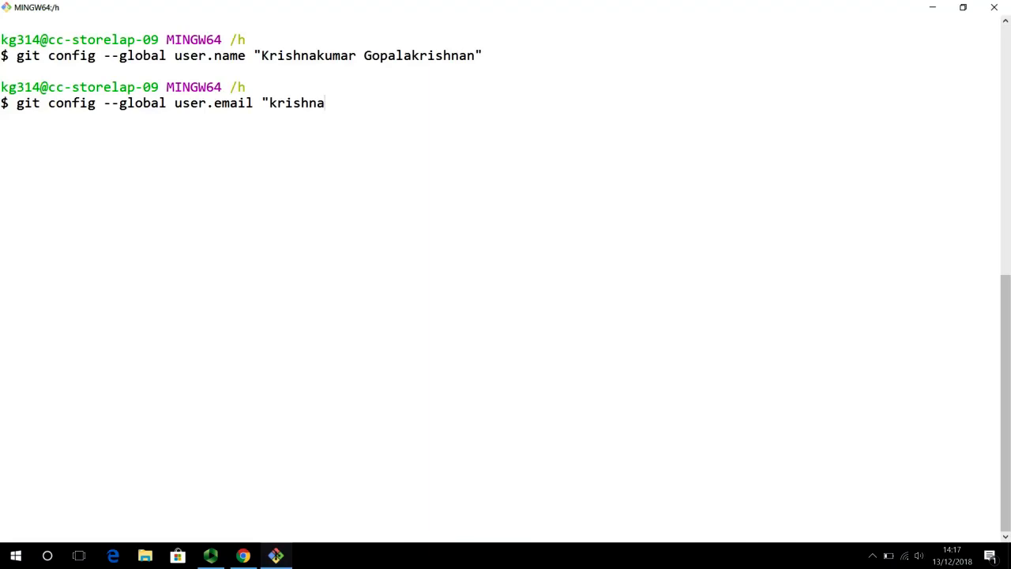
{"action": "type", "text": "@"}
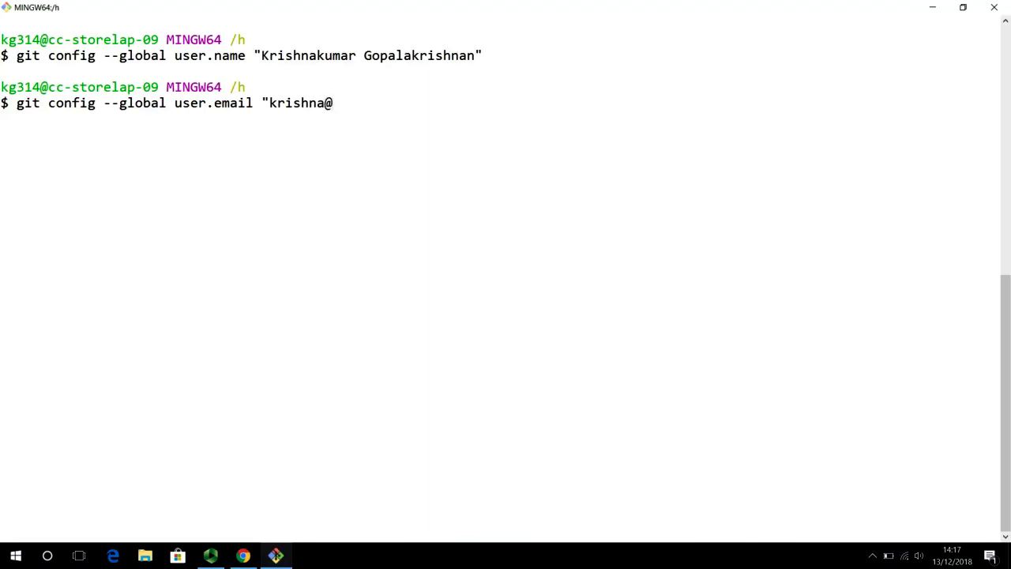
{"action": "type", "text": "dummy.c"}
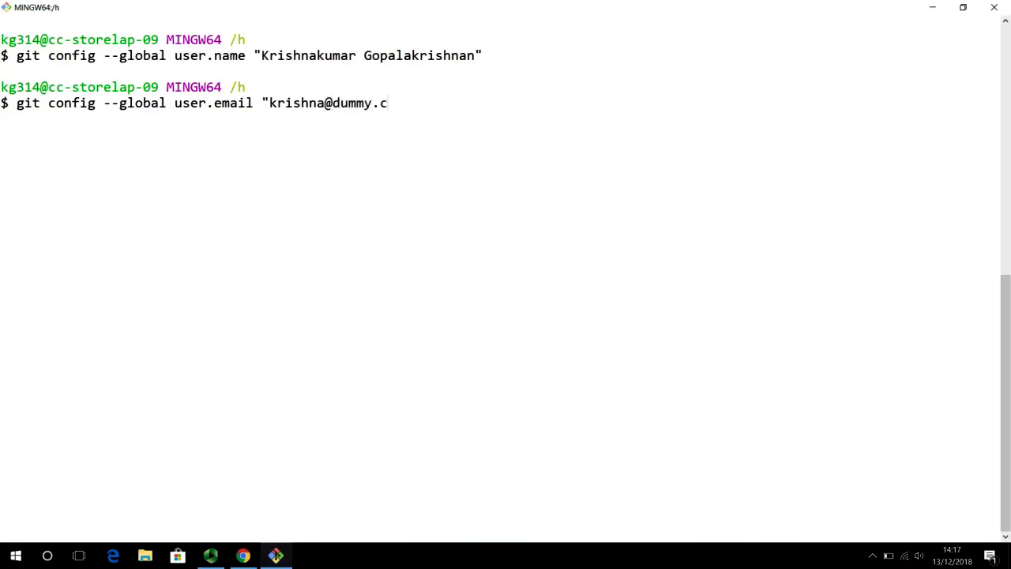
{"action": "type", "text": "om\""}
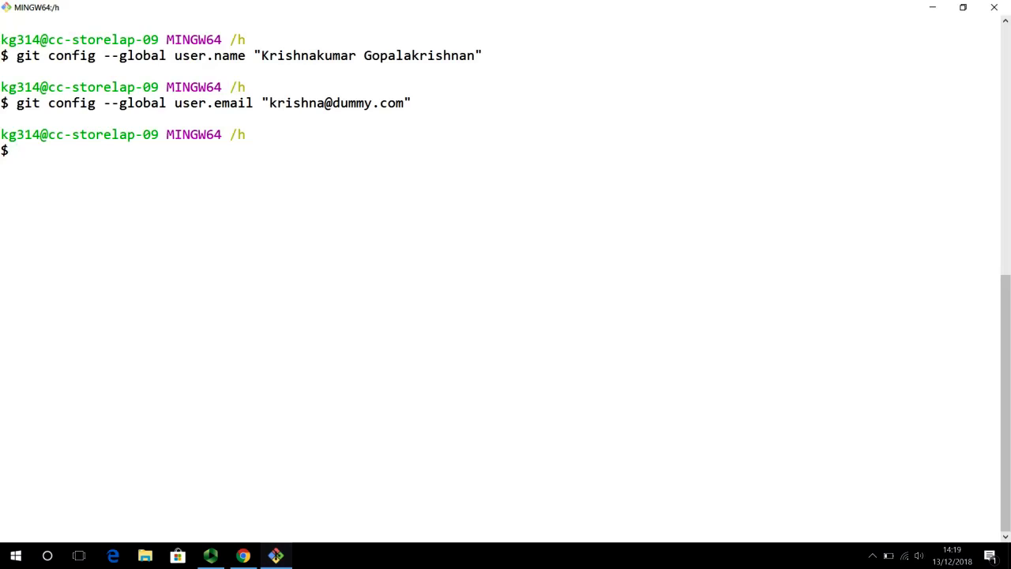
Step: Set the global git core.autocrlf setting to true for automatic line-ending conversion
{"action": "type", "text": "git config"}
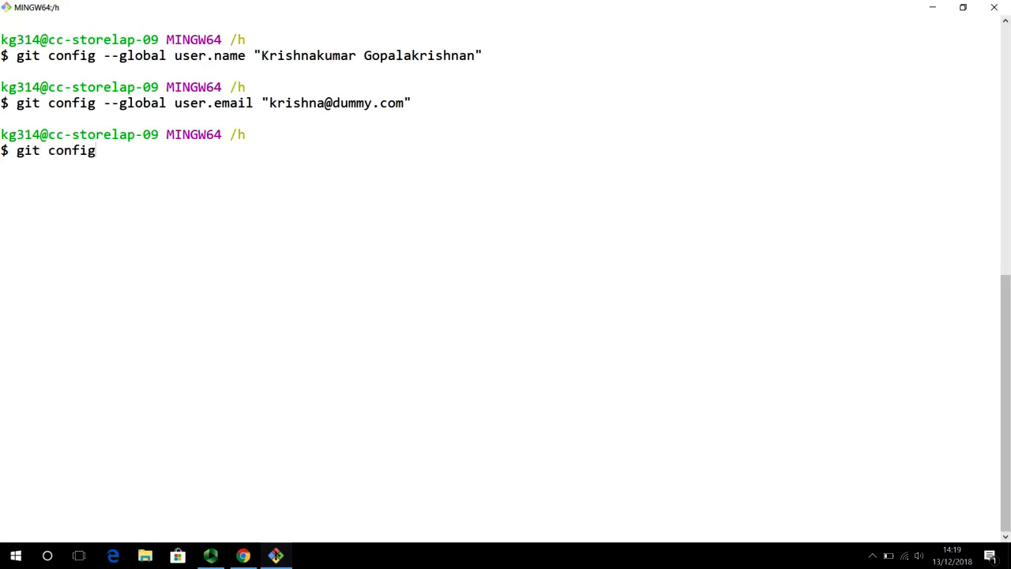
{"action": "type", "text": "--gl"}
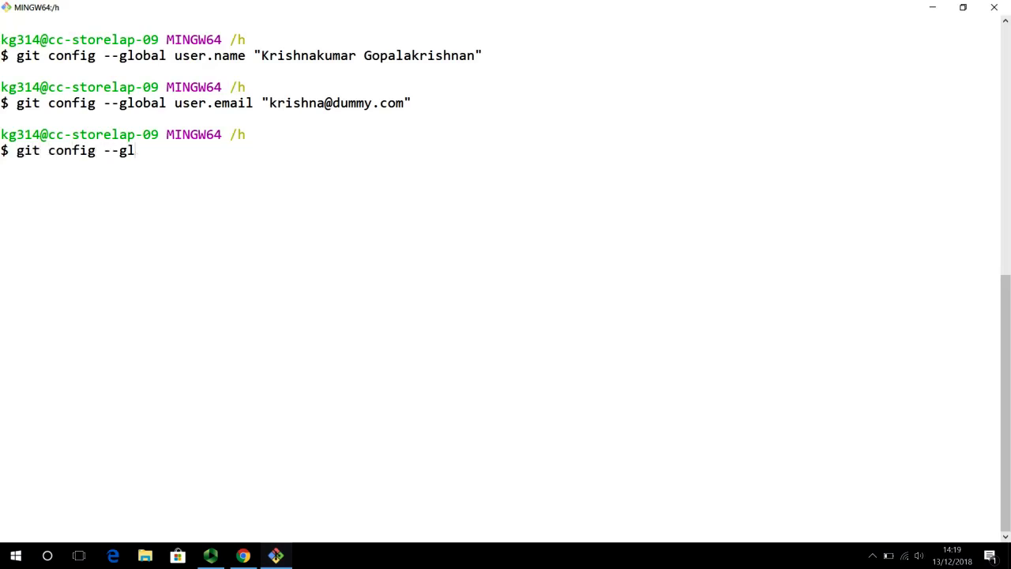
{"action": "type", "text": "ov"}
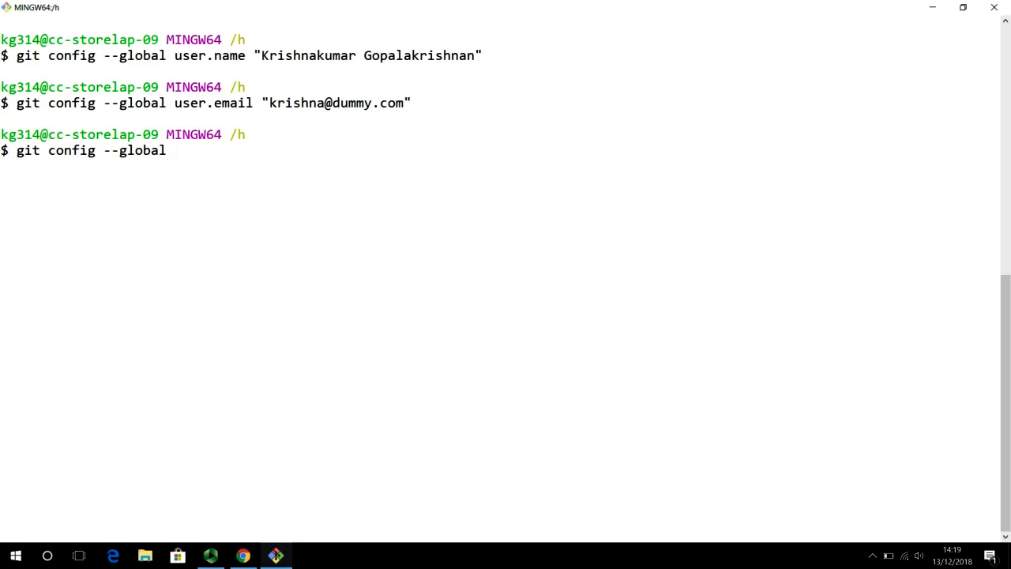
{"action": "type", "text": "core."}
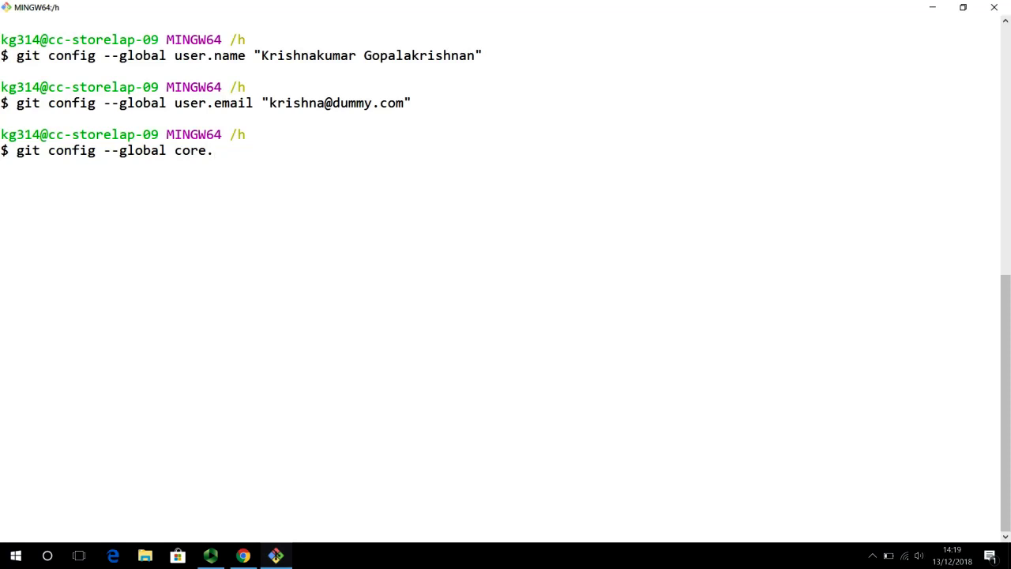
{"action": "type", "text": "auto"}
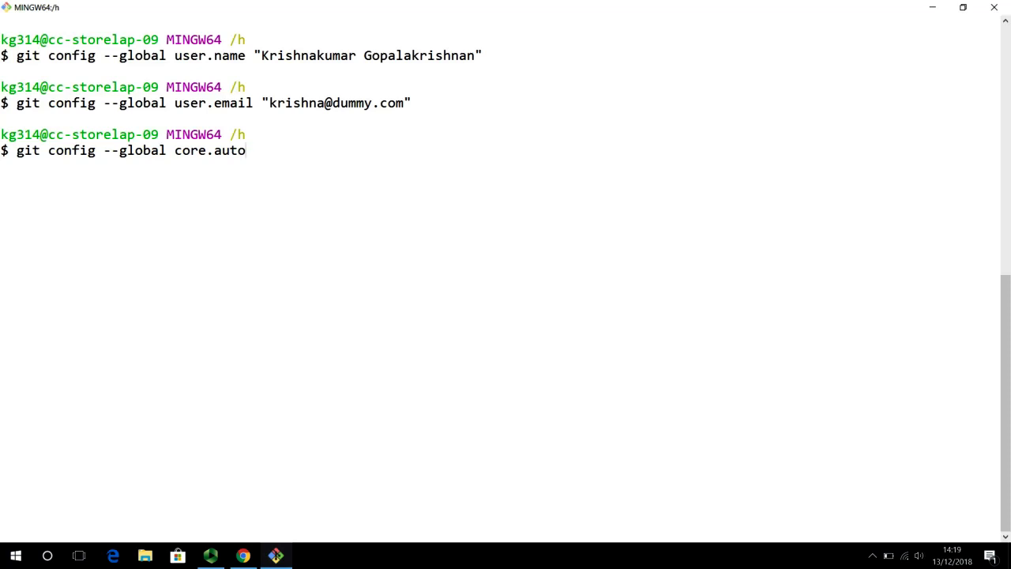
{"action": "type", "text": "rl"}
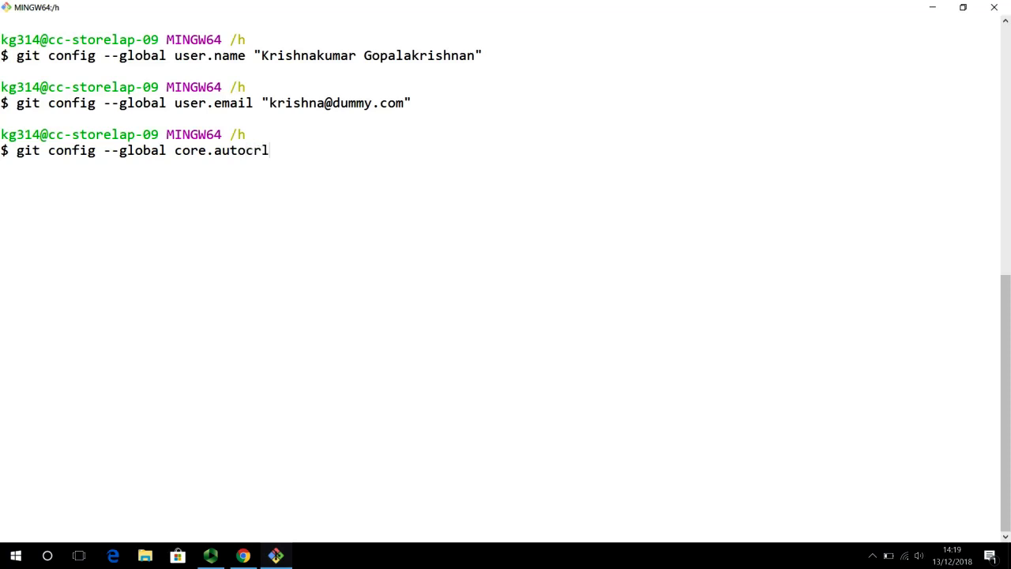
{"action": "type", "text": "f"}
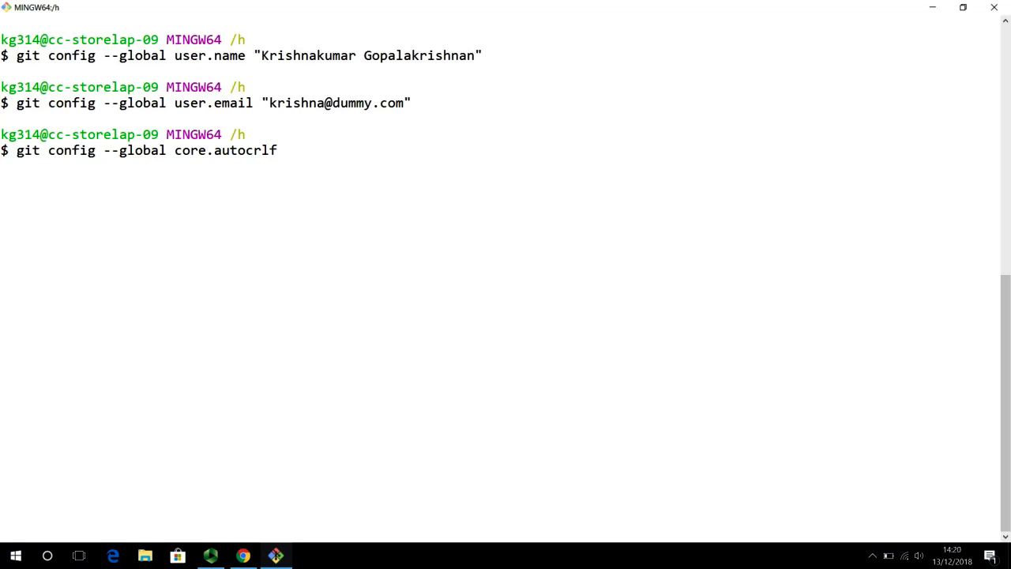
{"action": "type", "text": "input"}
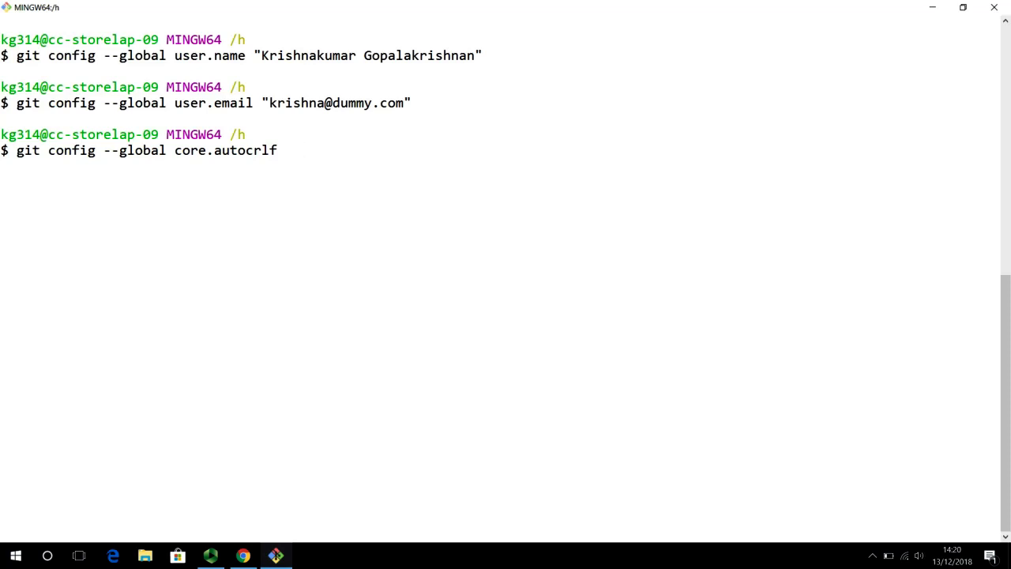
{"action": "type", "text": "true"}
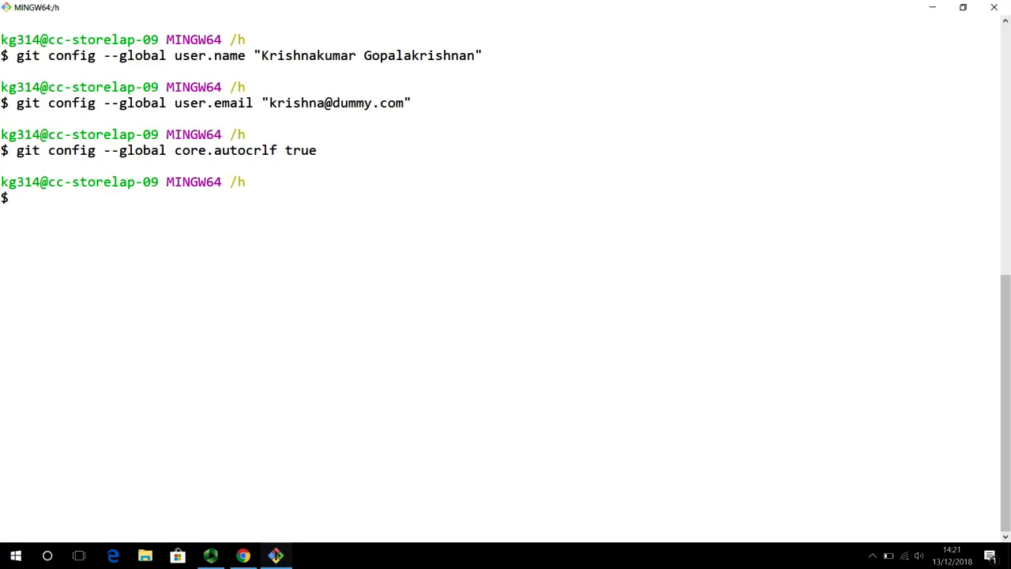
Step: Launch vim from Git Bash and quit it with :q! without saving
{"action": "type", "text": "v"}
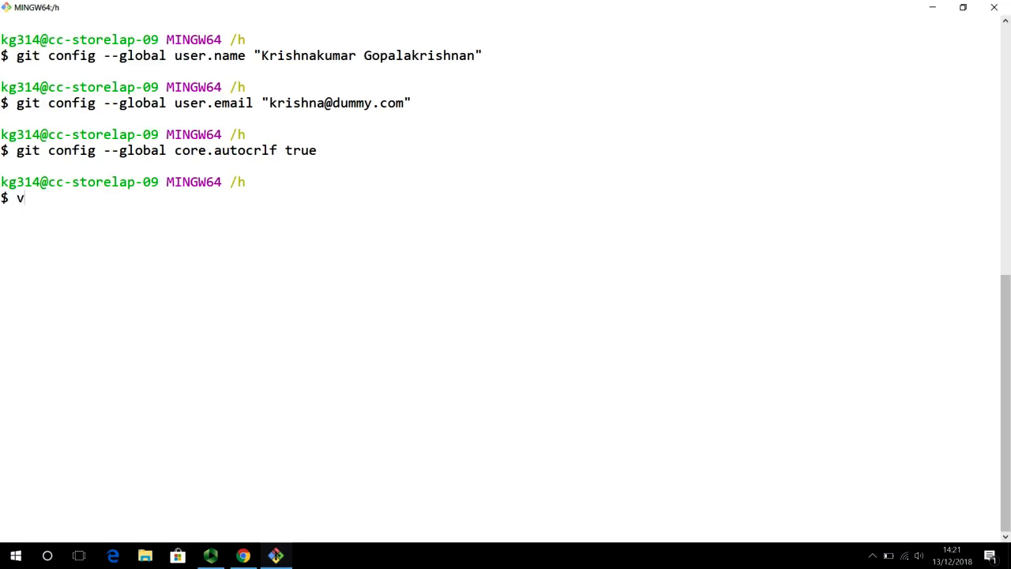
{"action": "type", "text": "im"}
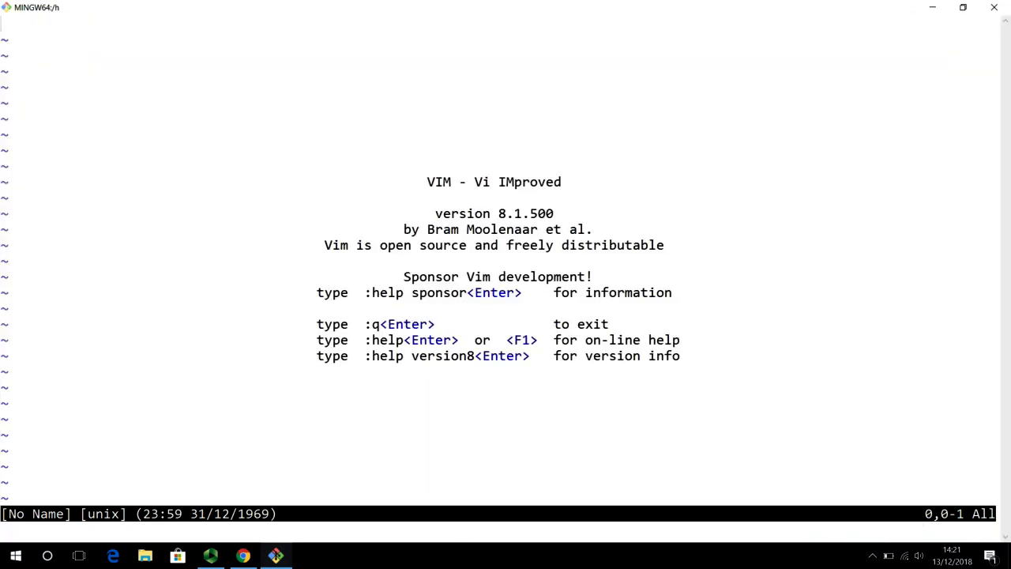
{"action": "type", "text": ":"}
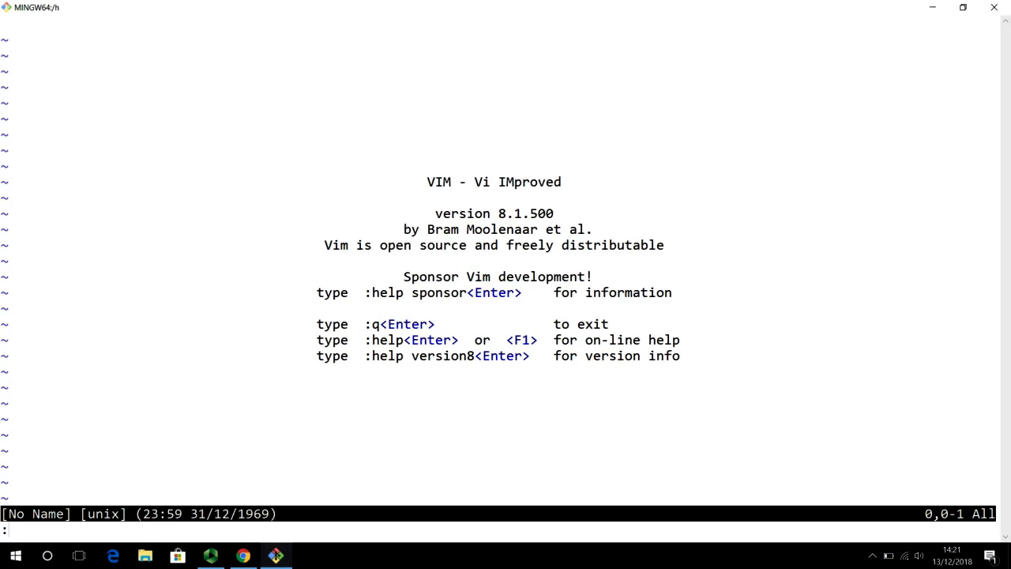
{"action": "type", "text": "q!"}
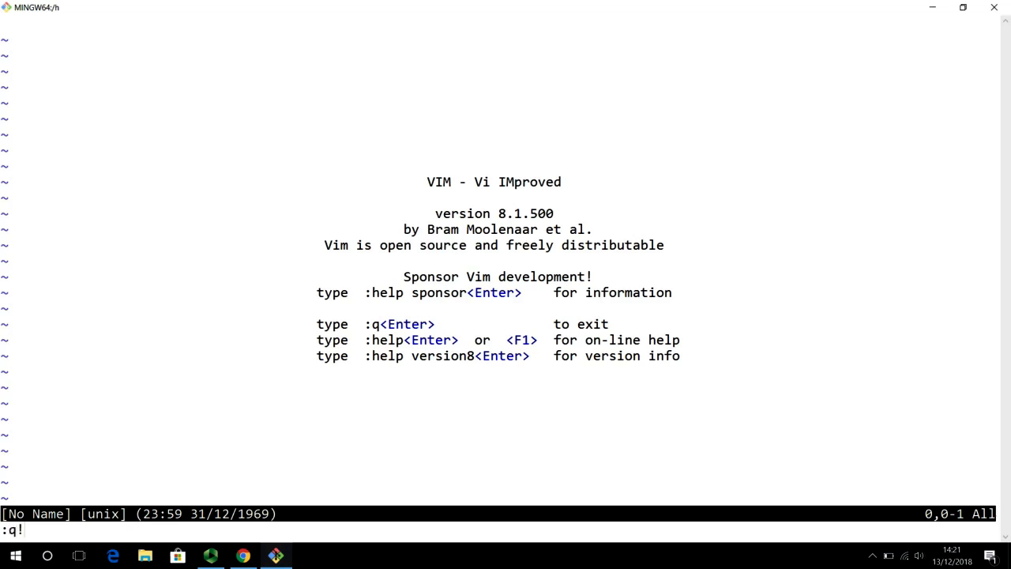
{"action": "type", "text": "a"}
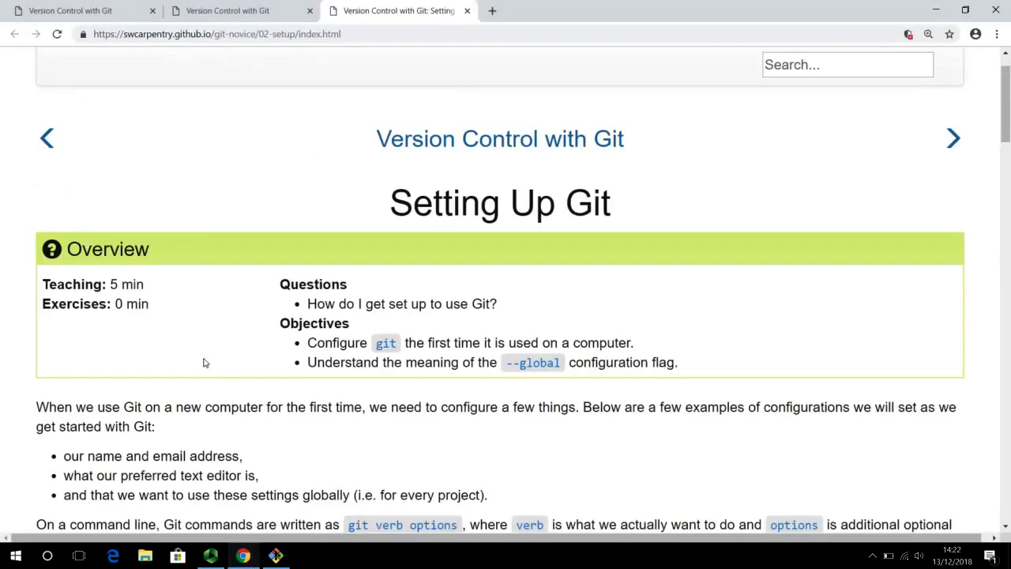
Step: Scroll to the lesson's editor configuration command table, then return to Git Bash
{"action": "scroll", "scroll_direction": "down", "scroll_amount": 3}
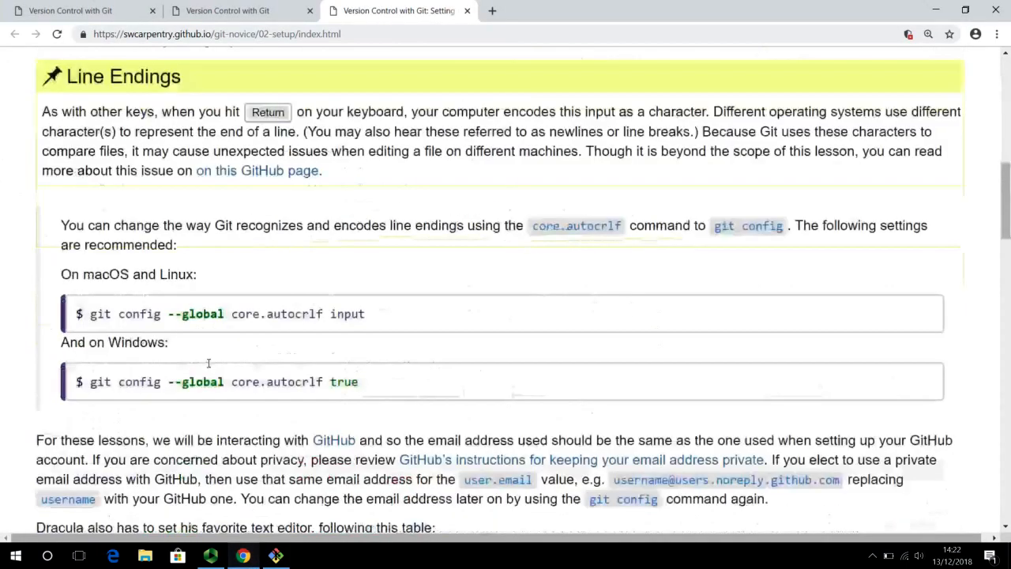
{"action": "scroll", "scroll_direction": "down", "scroll_amount": 3}
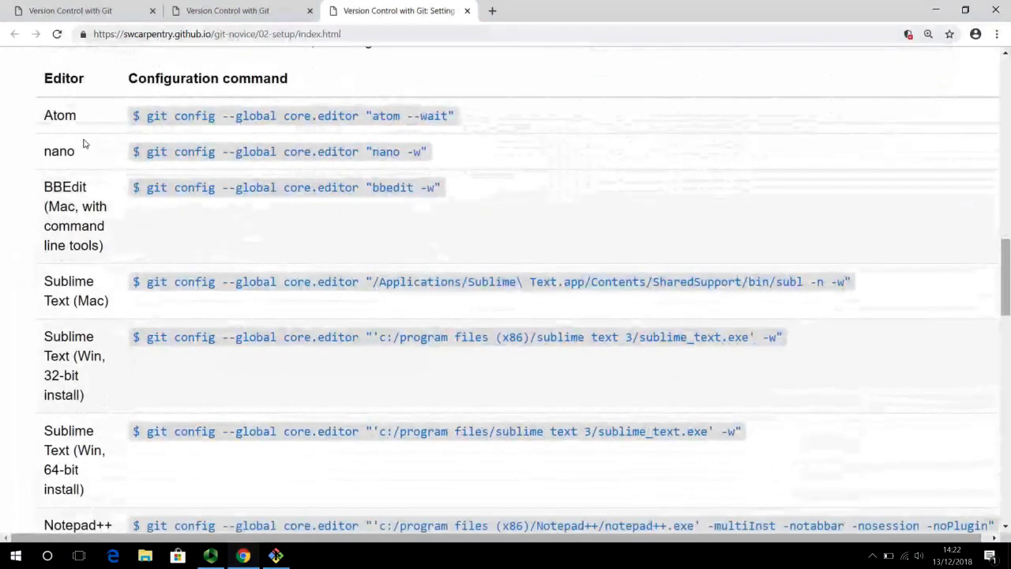
{"action": "scroll", "scroll_direction": "down", "scroll_amount": 3}
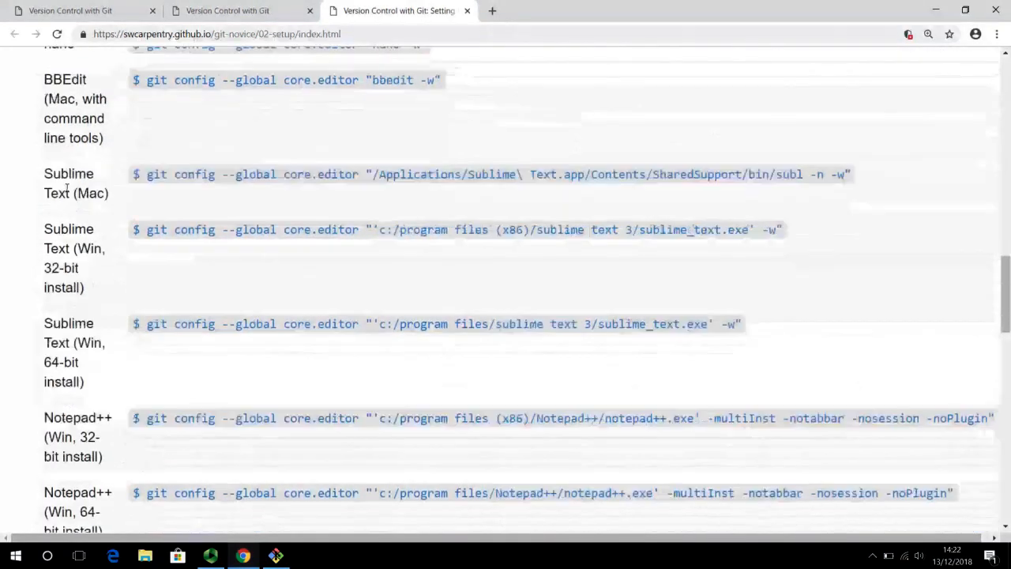
{"action": "scroll", "scroll_direction": "down", "scroll_amount": 3}
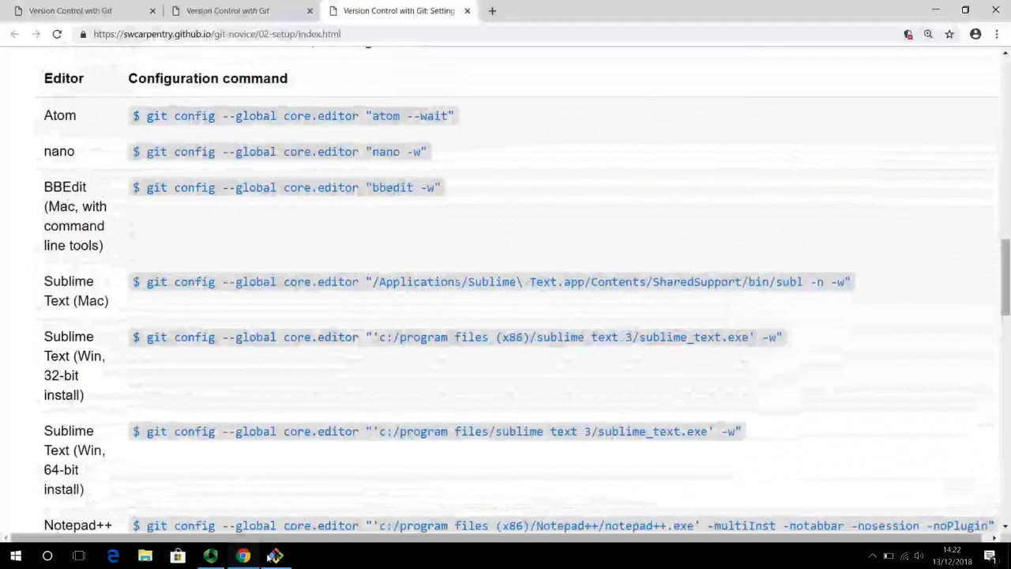
{"action": "left_click", "coordinate": [275, 556]}
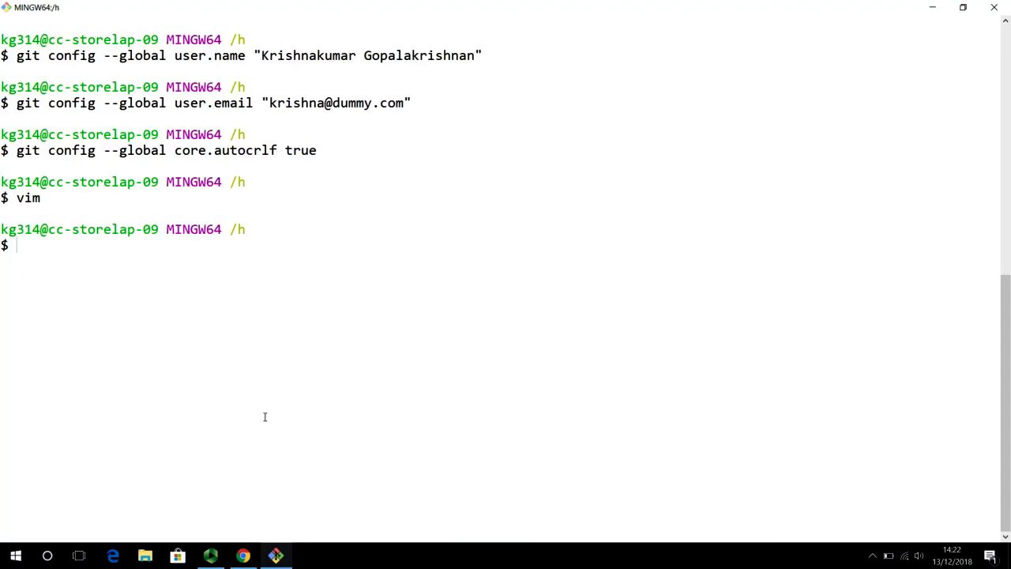
Step: Run which nano to confirm nano is installed at /usr/bin/nano
{"action": "type", "text": "which"}
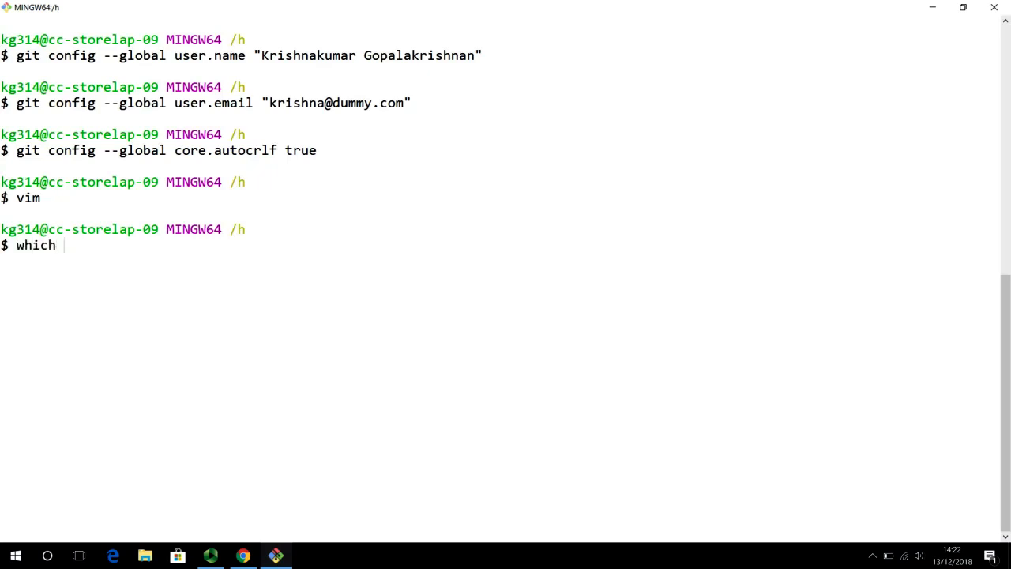
{"action": "type", "text": "nano"}
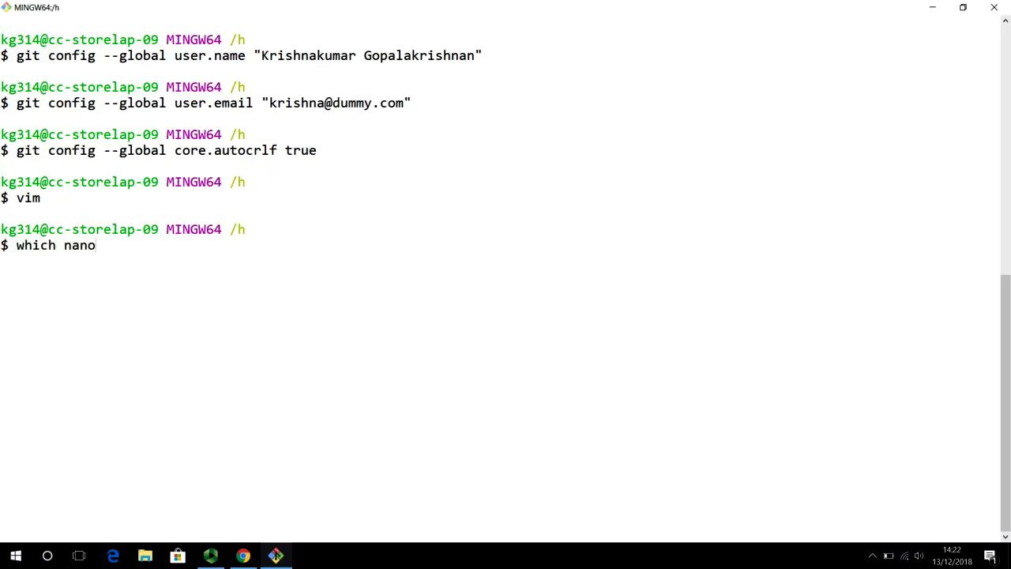
{"action": "key", "text": "Enter"}
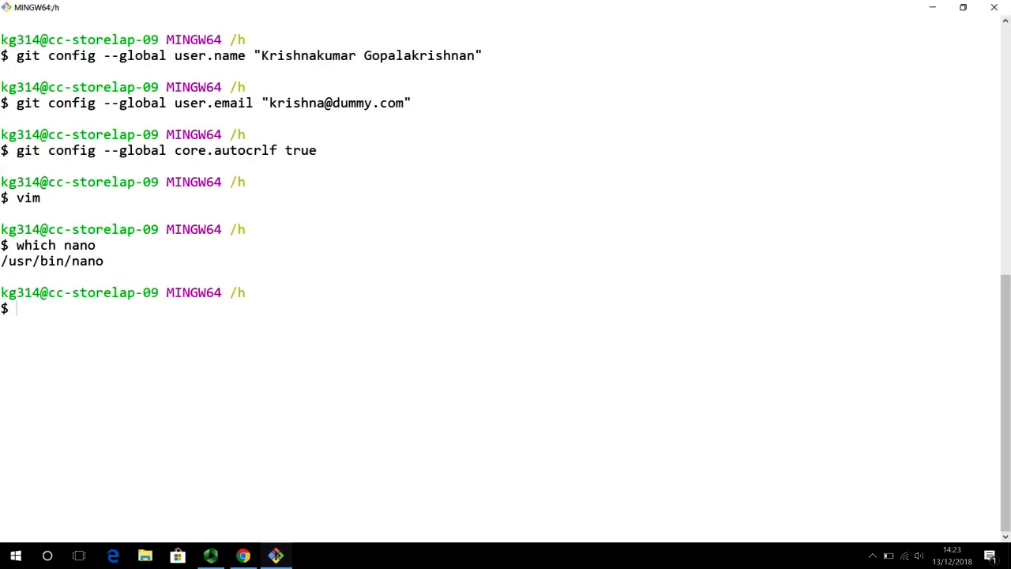
Step: Set git's global core.editor to "nano -w" and clear the terminal screen
{"action": "type", "text": "git config"}
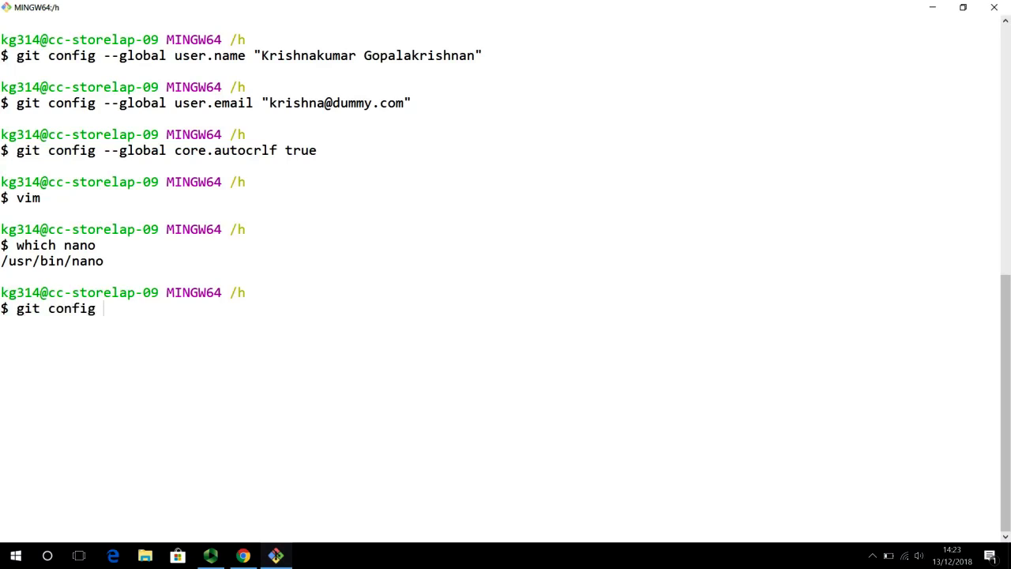
{"action": "type", "text": "--glo"}
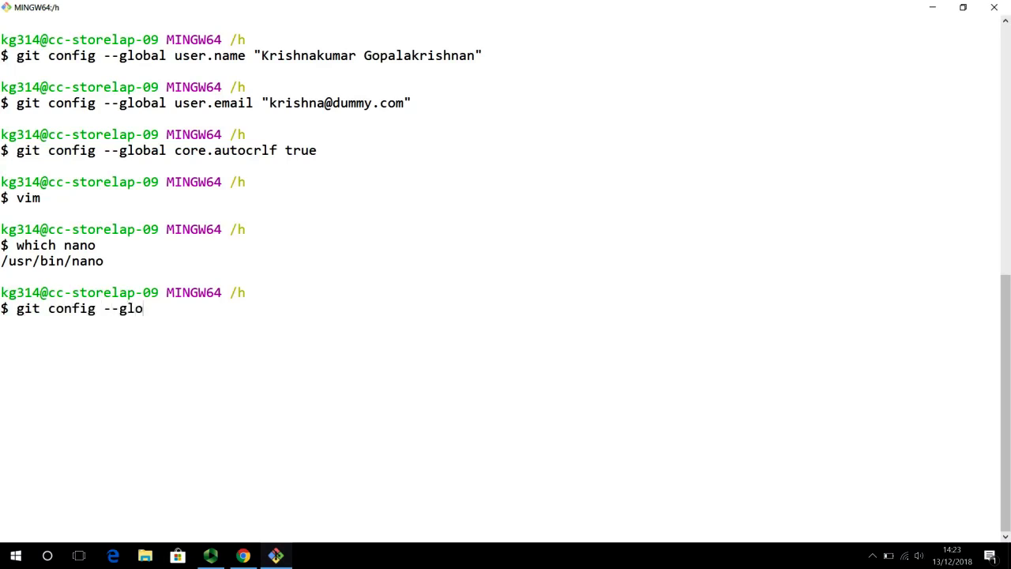
{"action": "type", "text": "bal c"}
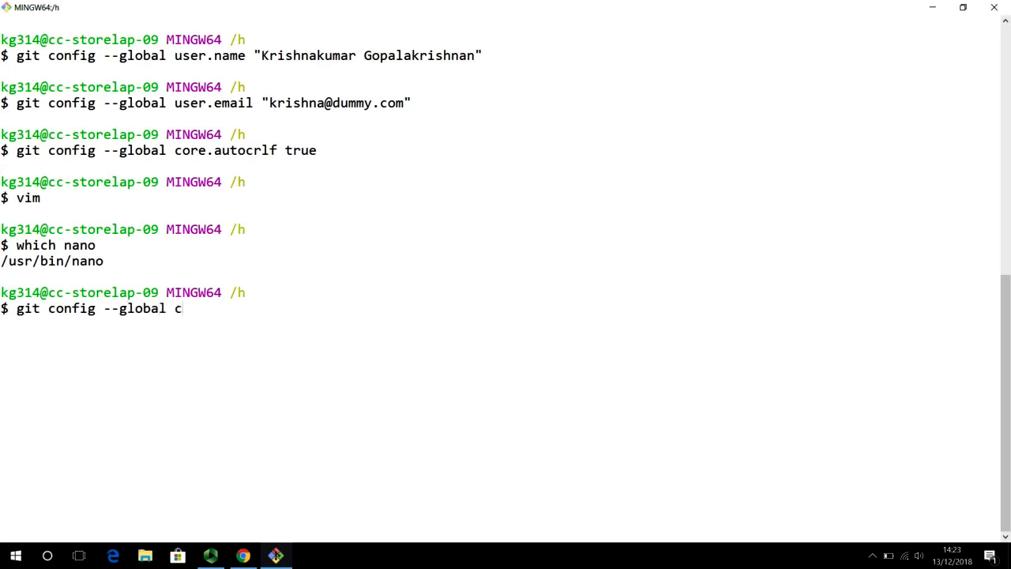
{"action": "type", "text": "ore.edit"}
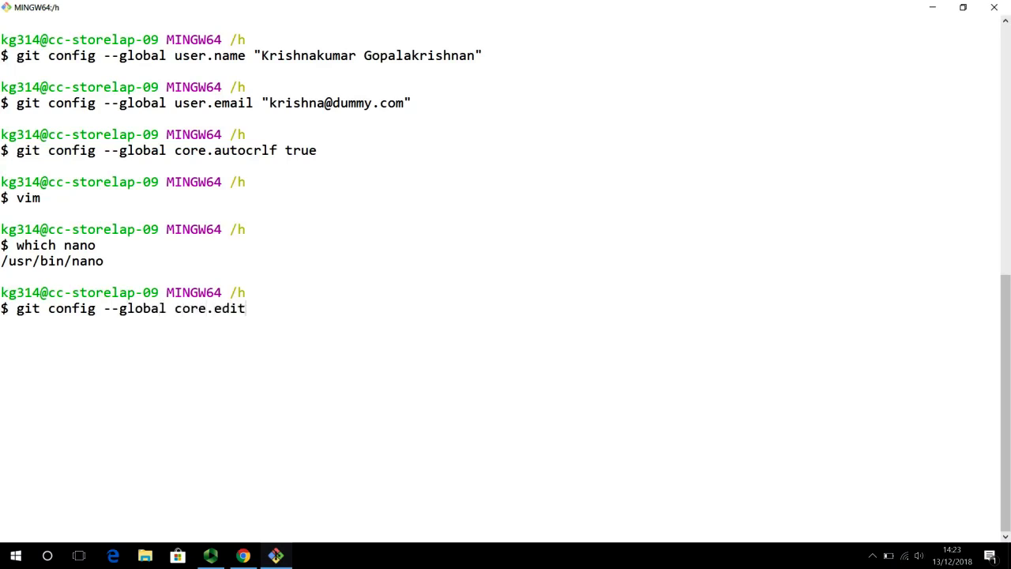
{"action": "type", "text": "or \""}
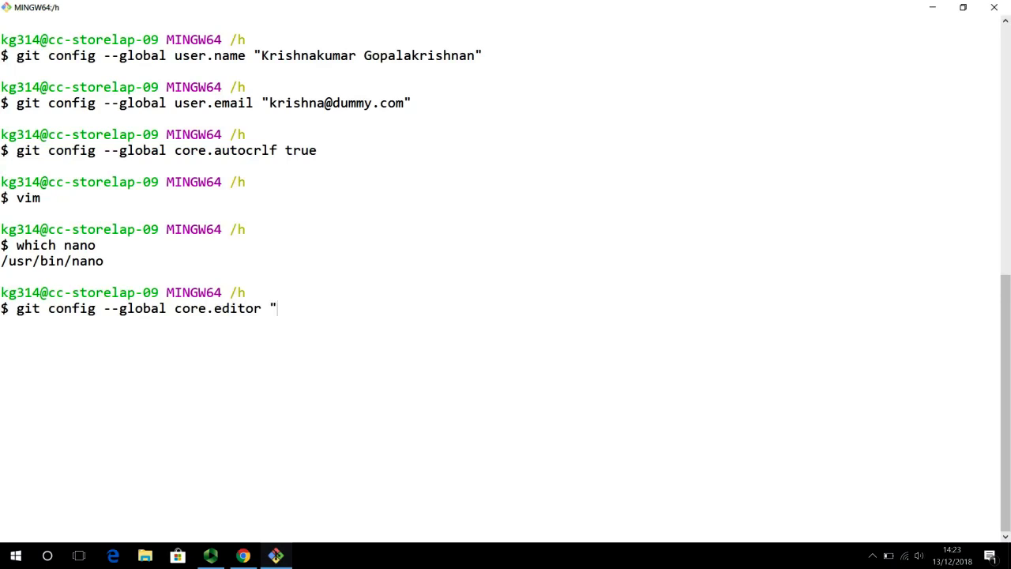
{"action": "type", "text": "nano -w"}
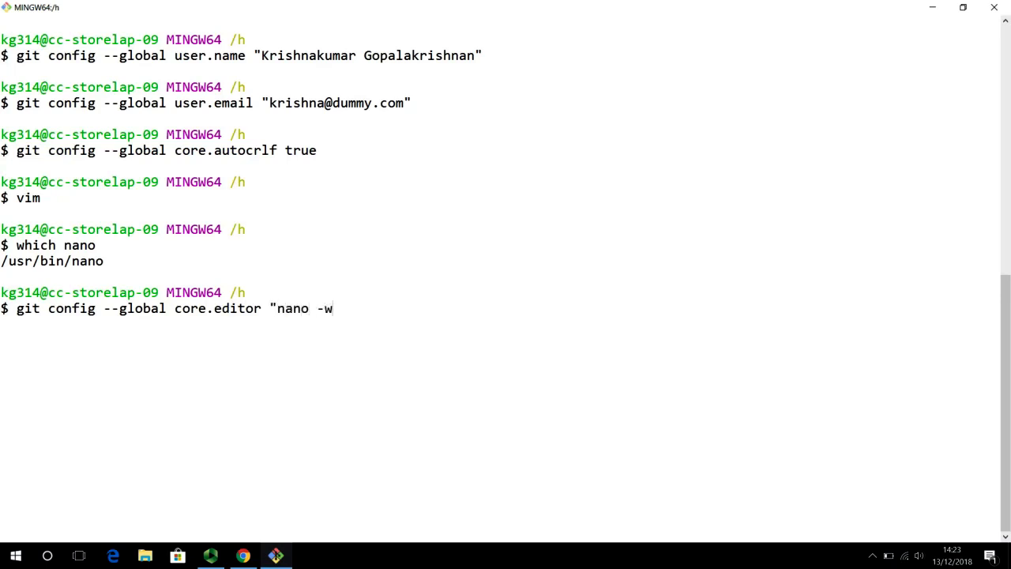
{"action": "type", "text": "\""}
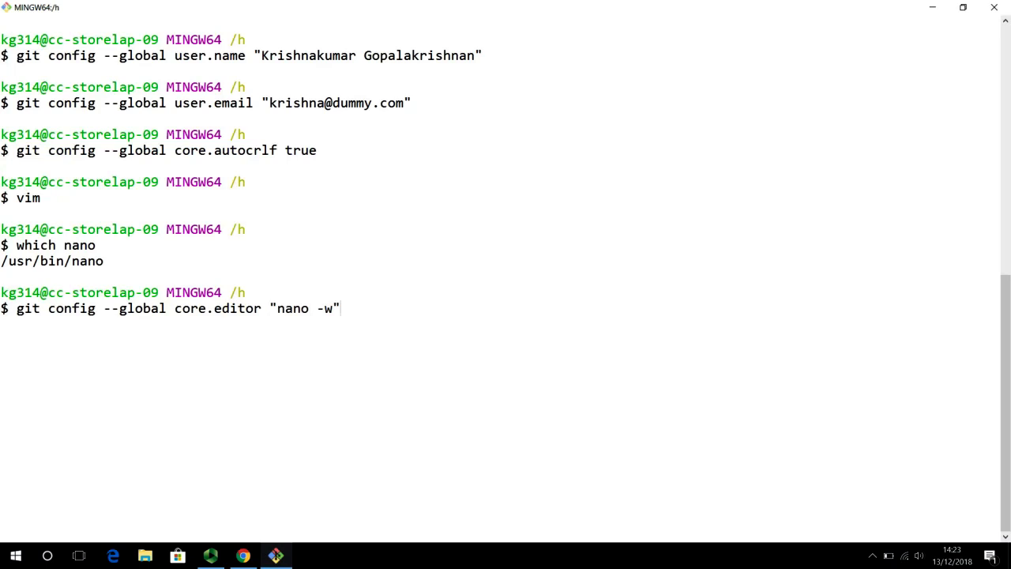
{"action": "key", "text": "Return"}
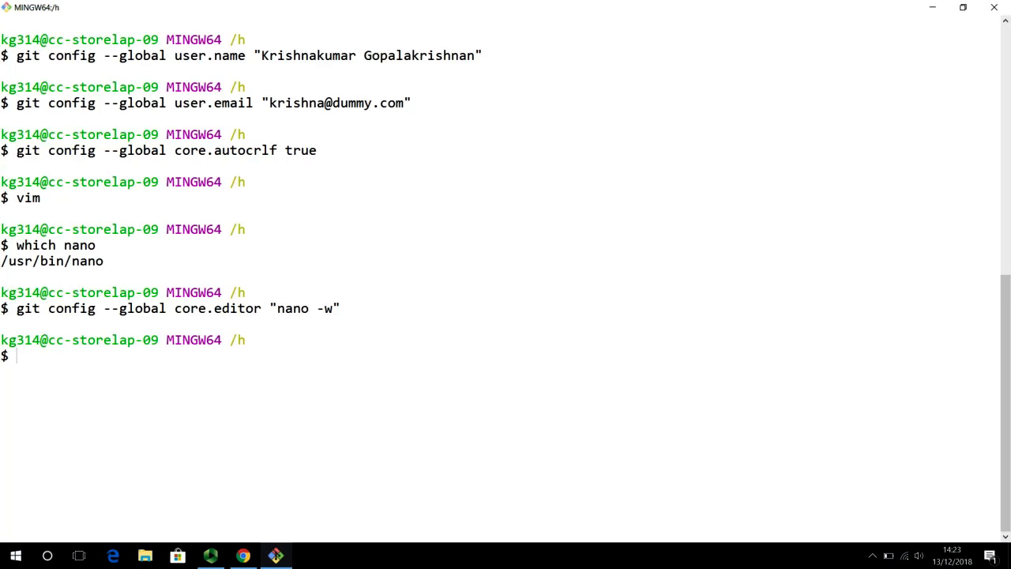
{"action": "type", "text": "clear"}
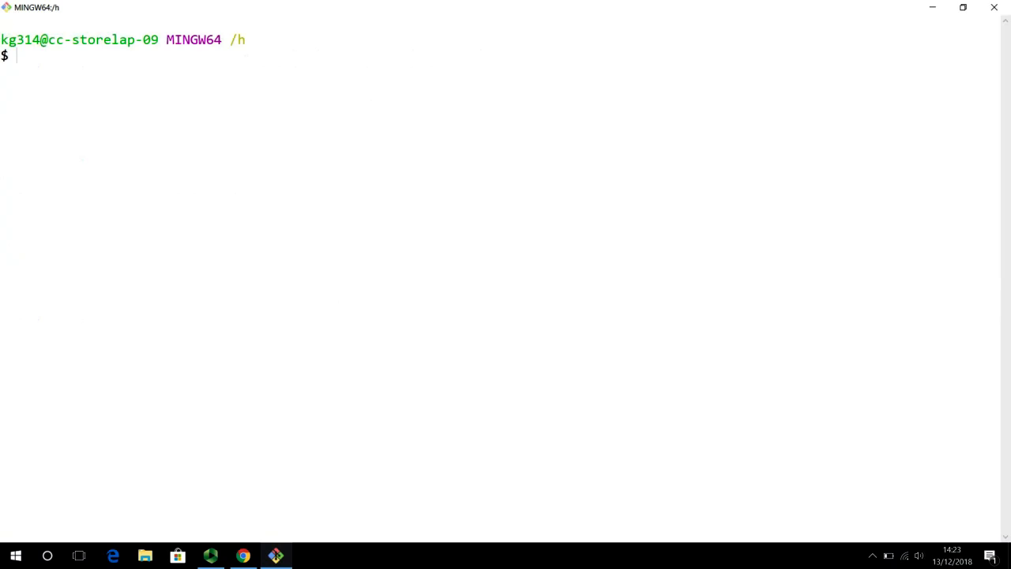
Step: Run git config --list piped to less to review the new global settings, then return to the prompt
{"action": "type", "text": "git config --"}
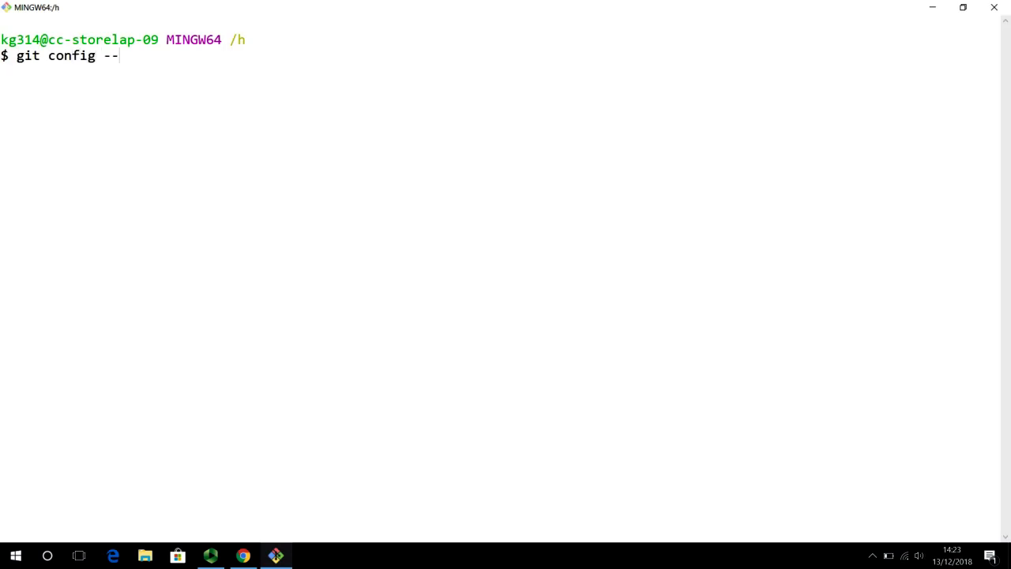
{"action": "type", "text": "list"}
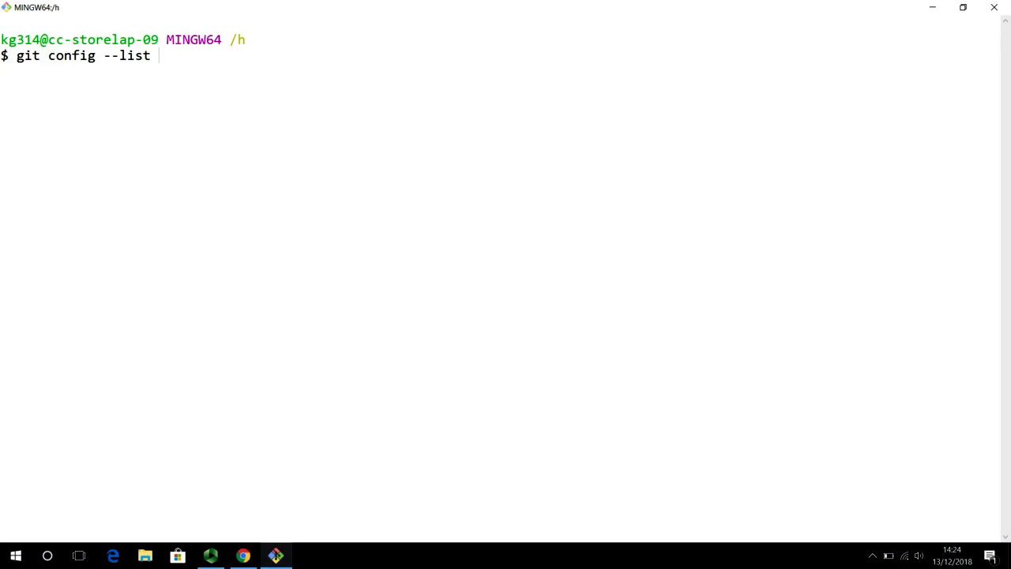
{"action": "type", "text": "|"}
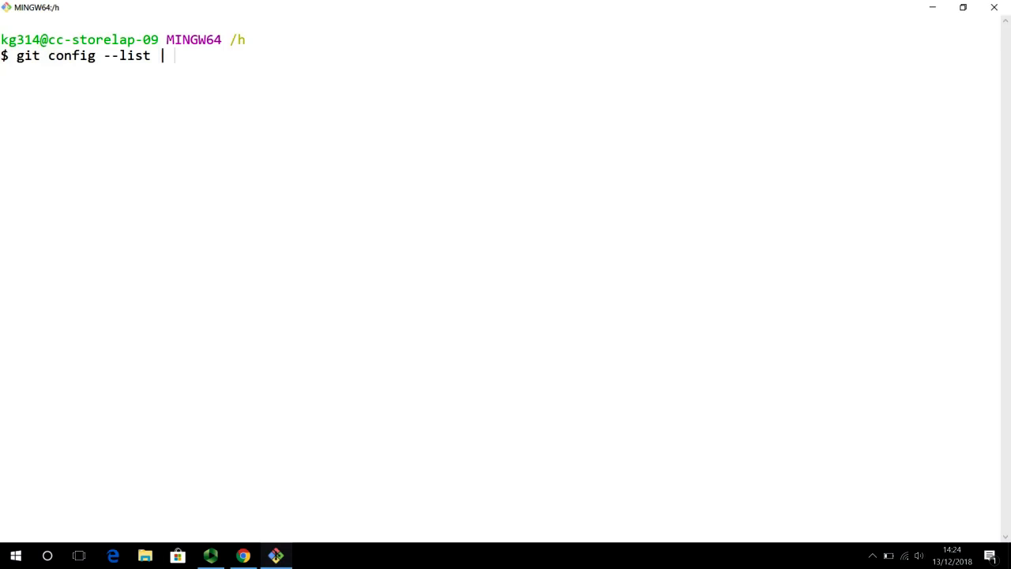
{"action": "type", "text": "less"}
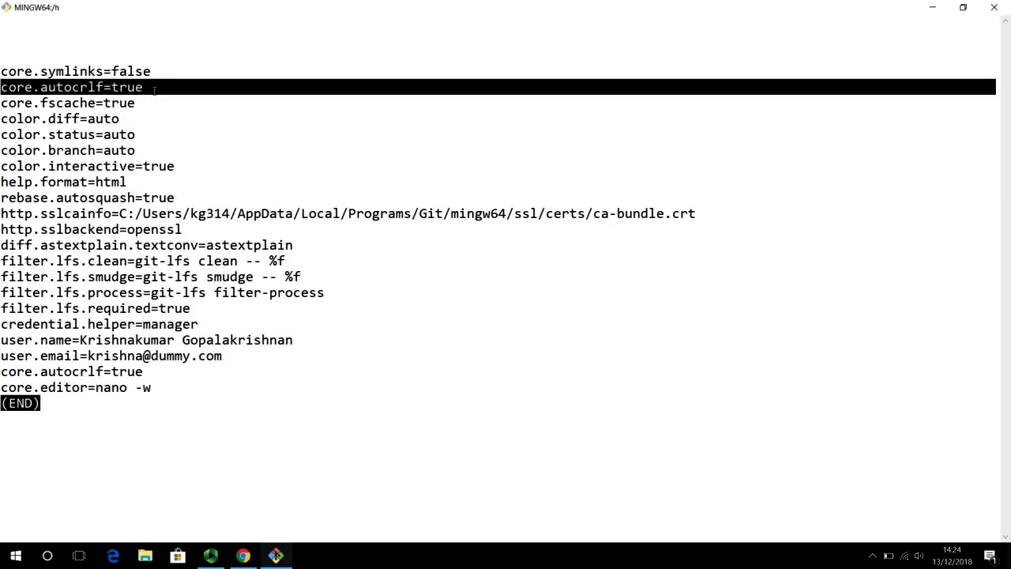
{"action": "mouse_move", "coordinate": [120, 166]}
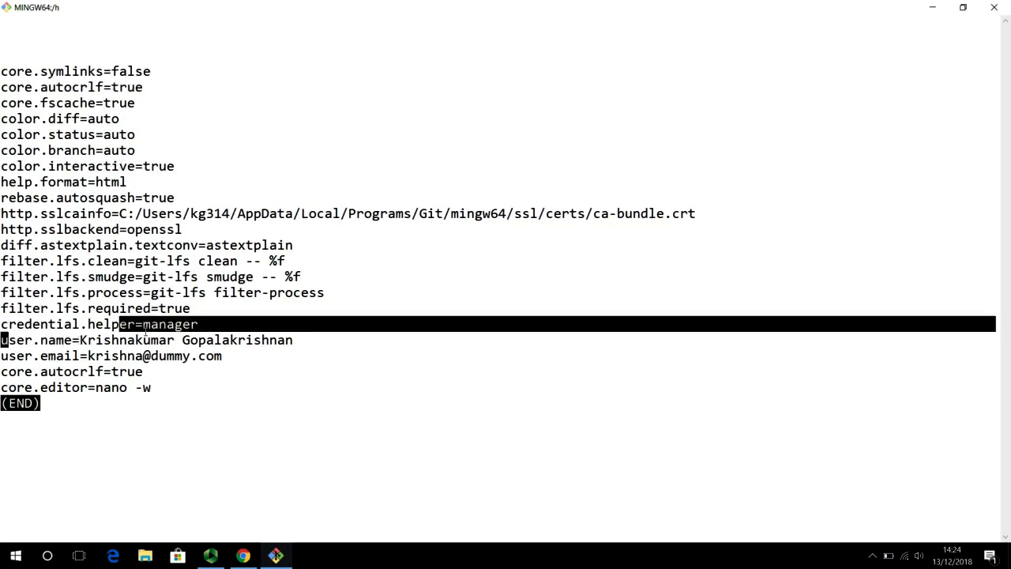
{"action": "key", "text": "Down"}
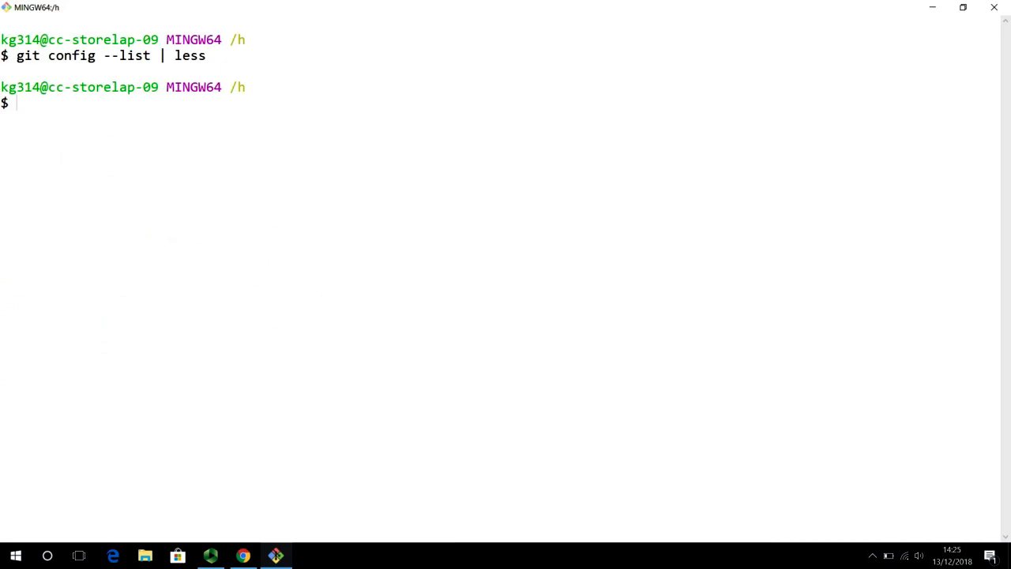
Step: Retype a git config -h help command, correcting typos along the way
{"action": "type", "text": "g"}
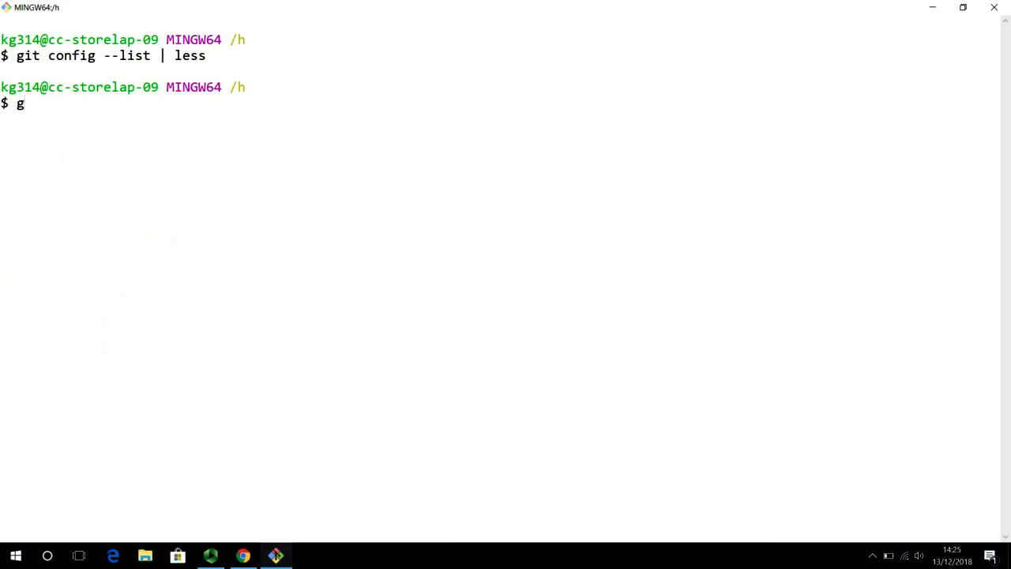
{"action": "type", "text": "it confi"}
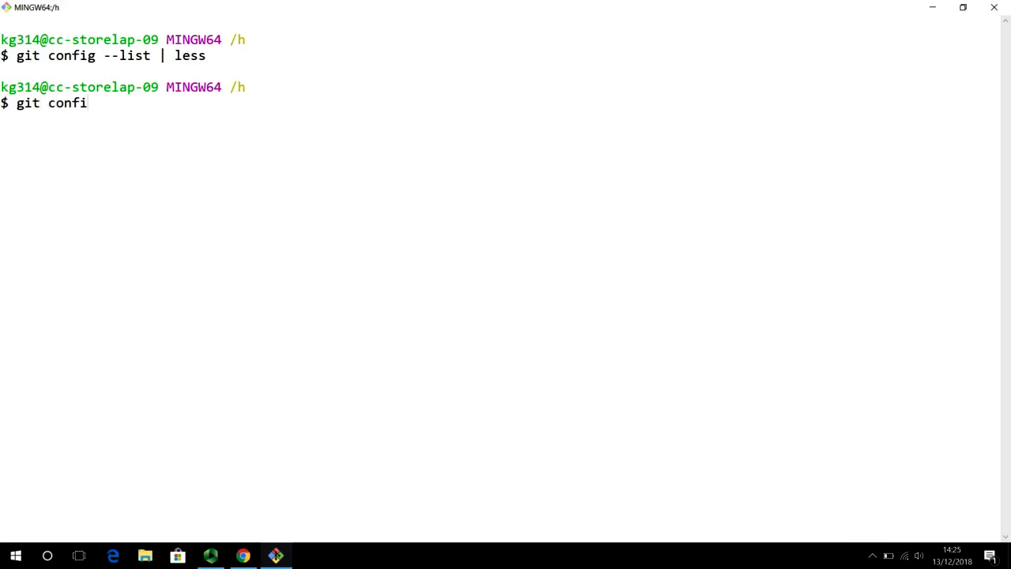
{"action": "type", "text": "g"}
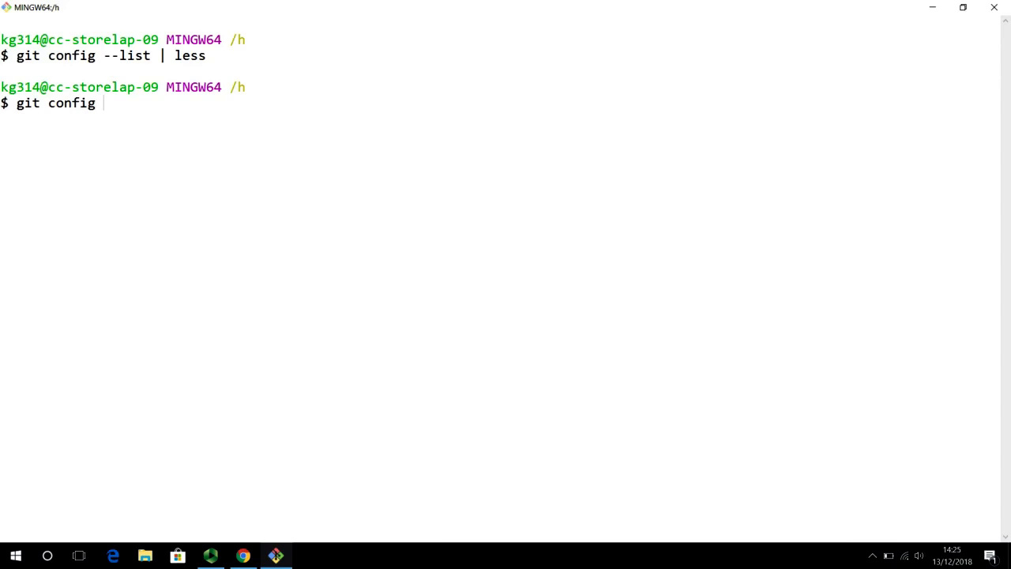
{"action": "key", "text": "BackSpace"}
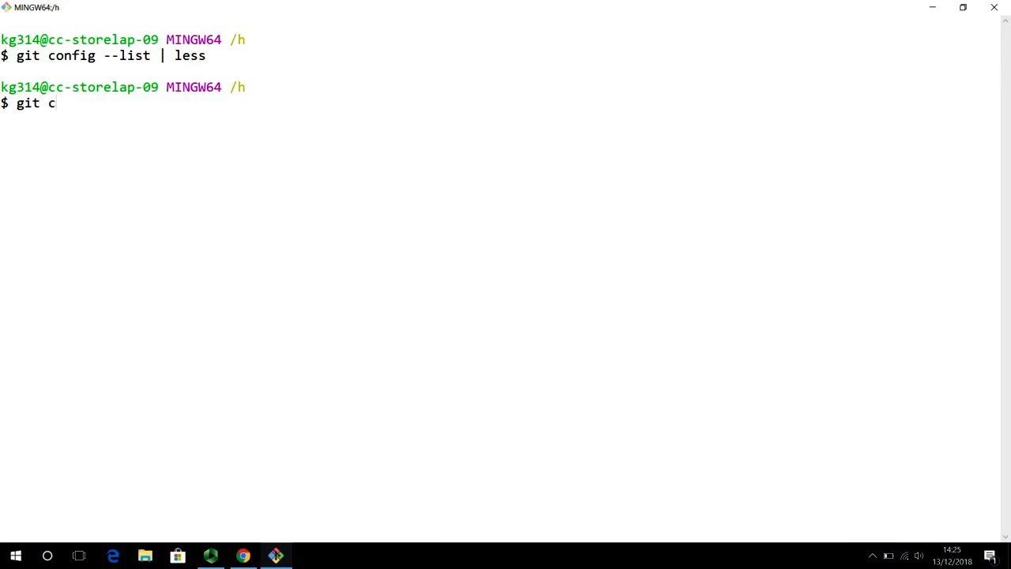
{"action": "type", "text": "v"}
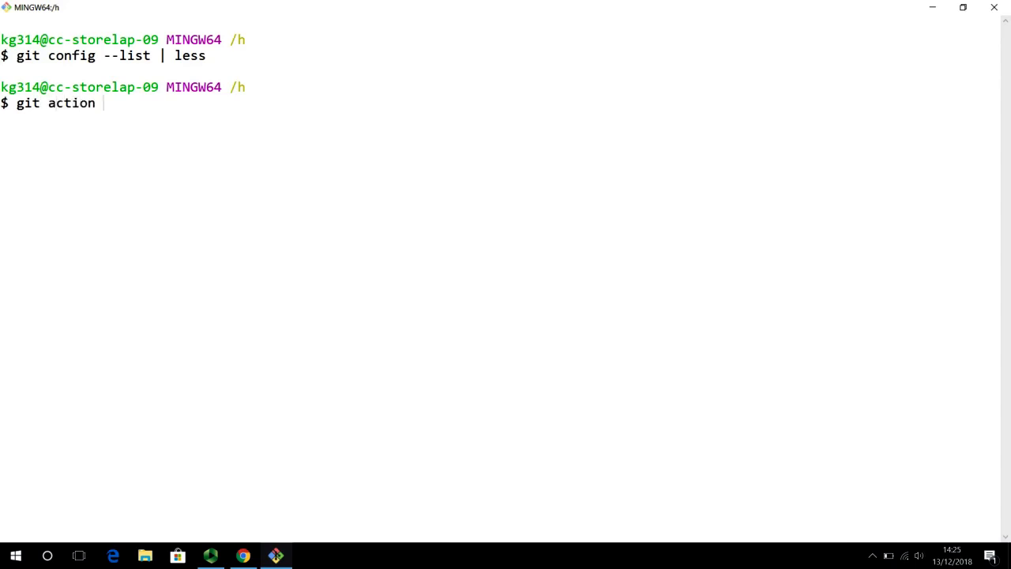
{"action": "key", "text": "Backspace"}
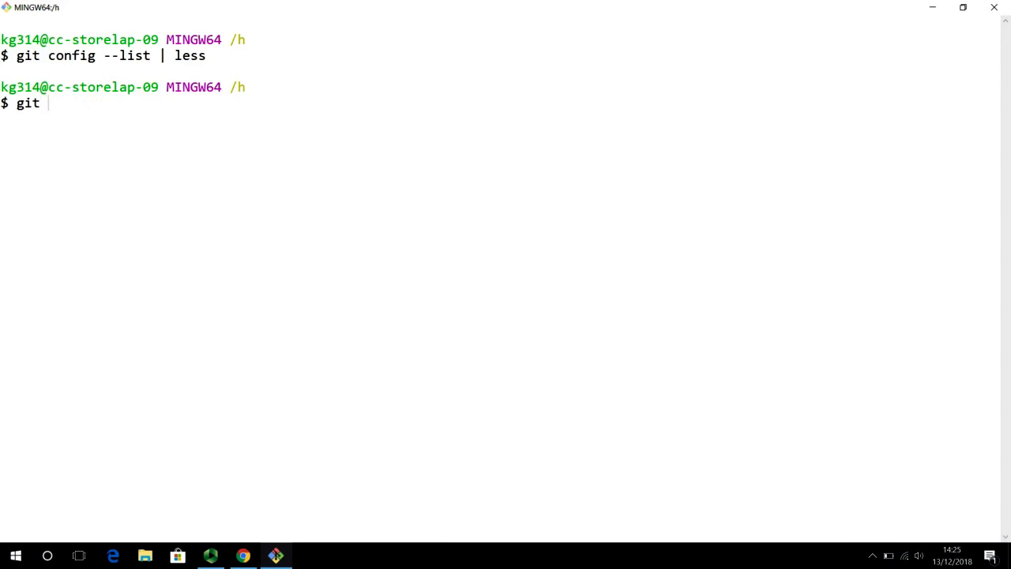
{"action": "type", "text": "config"}
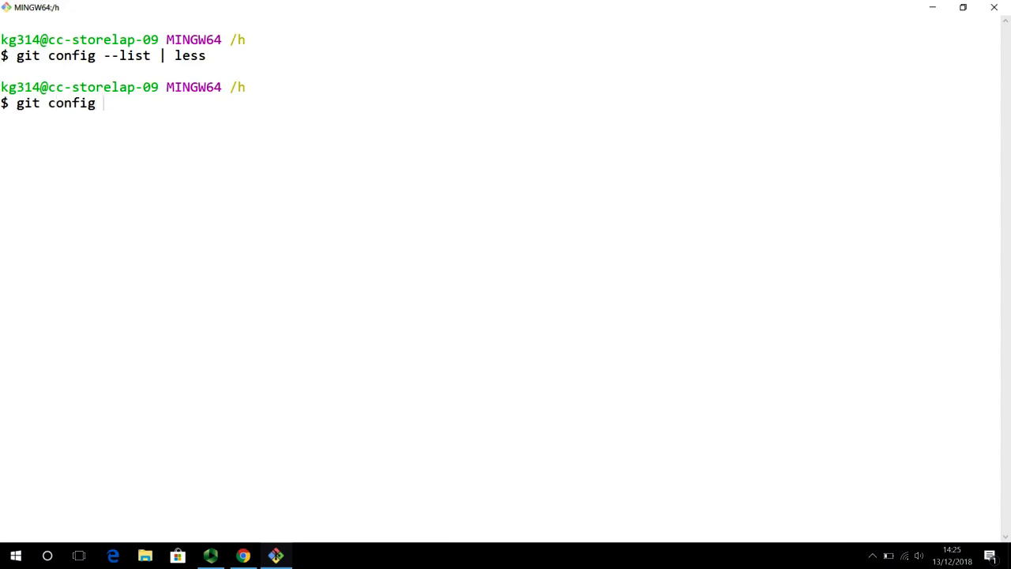
{"action": "type", "text": "-"}
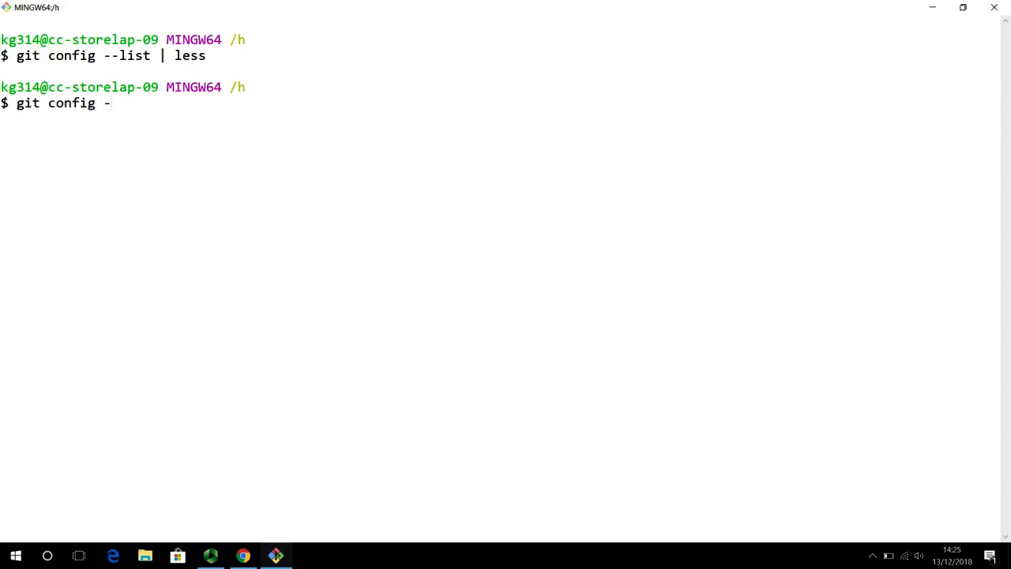
{"action": "type", "text": "h"}
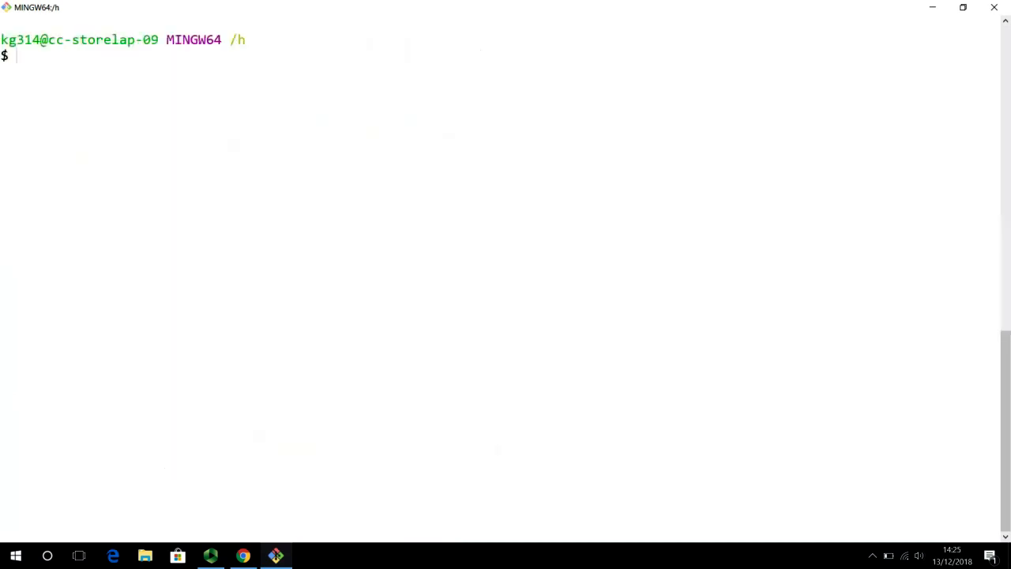
Step: Show the full git config --help page, dismiss it, and enter git config -h for the short usage listing
{"action": "type", "text": "git config --he"}
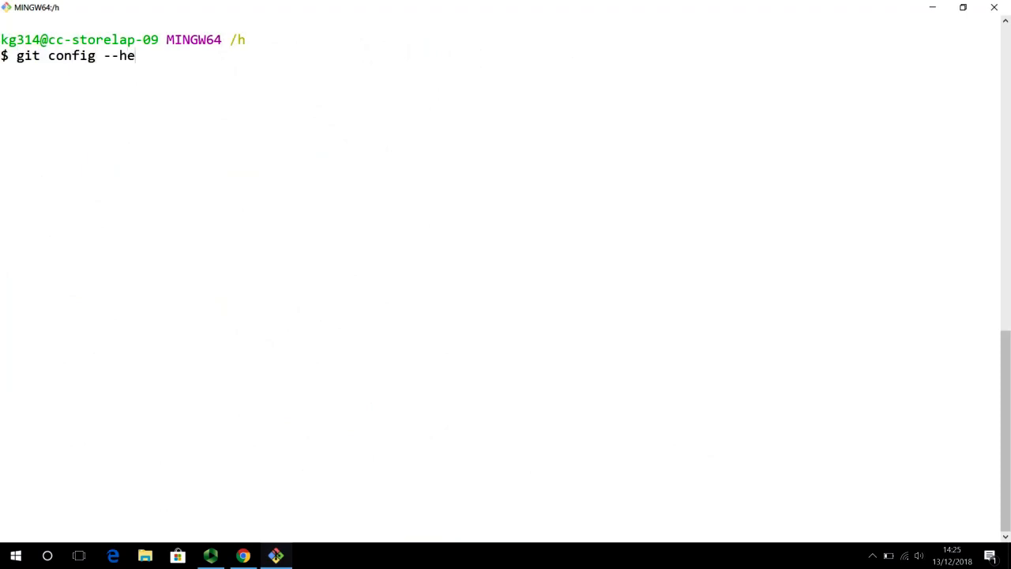
{"action": "type", "text": "lp"}
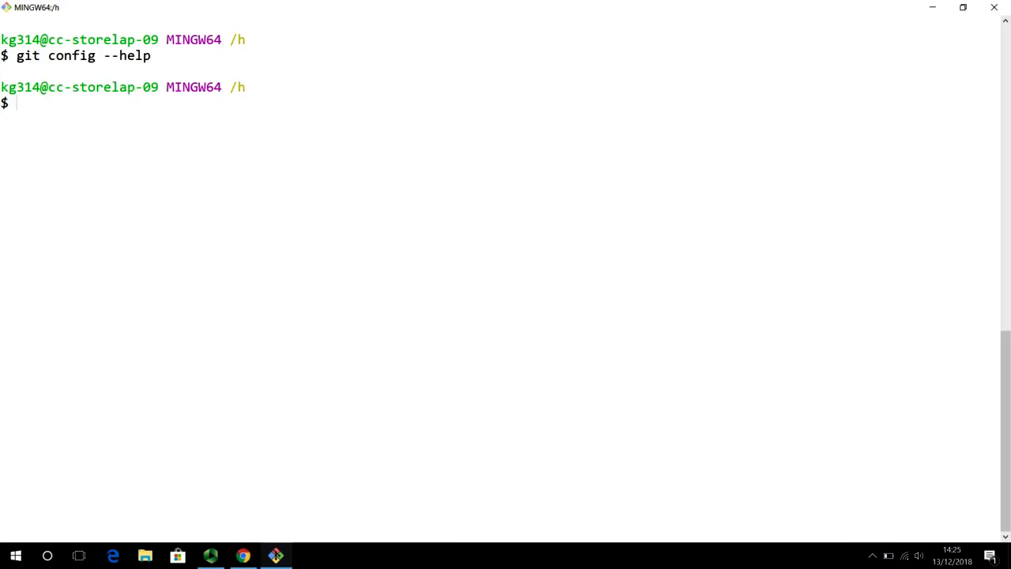
{"action": "left_click", "coordinate": [244, 556]}
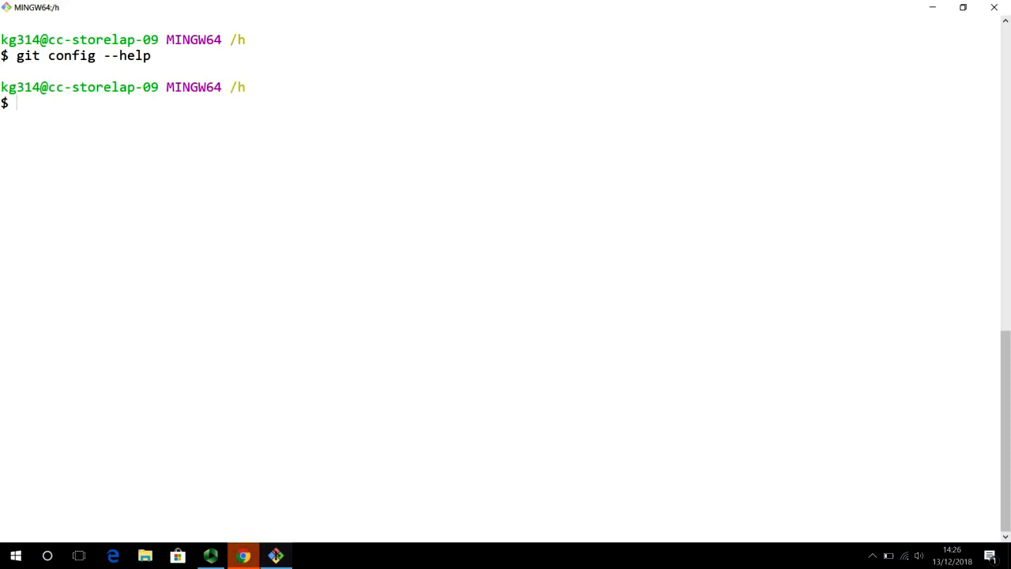
{"action": "type", "text": "git config"}
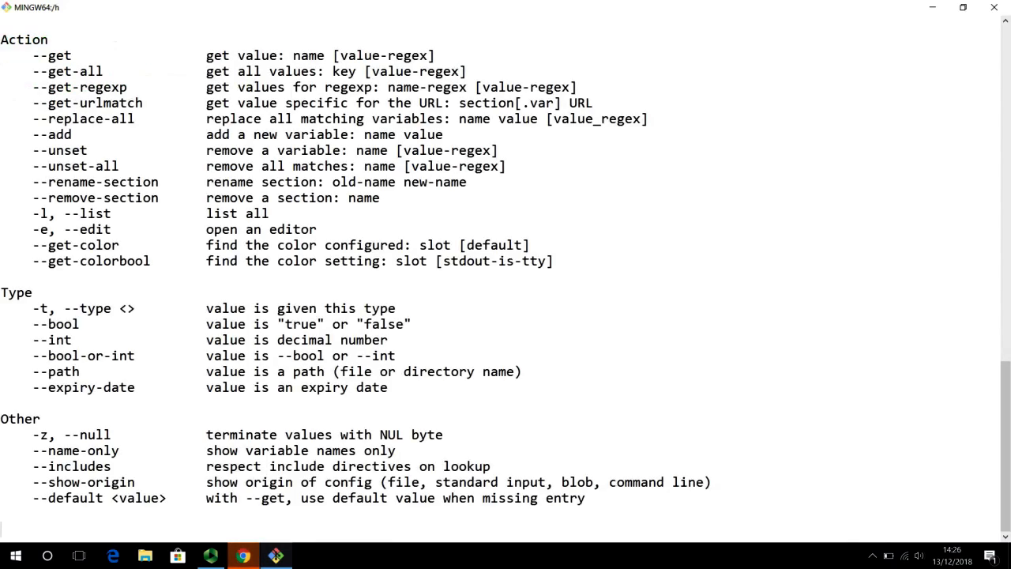
{"action": "type", "text": "git config -h"}
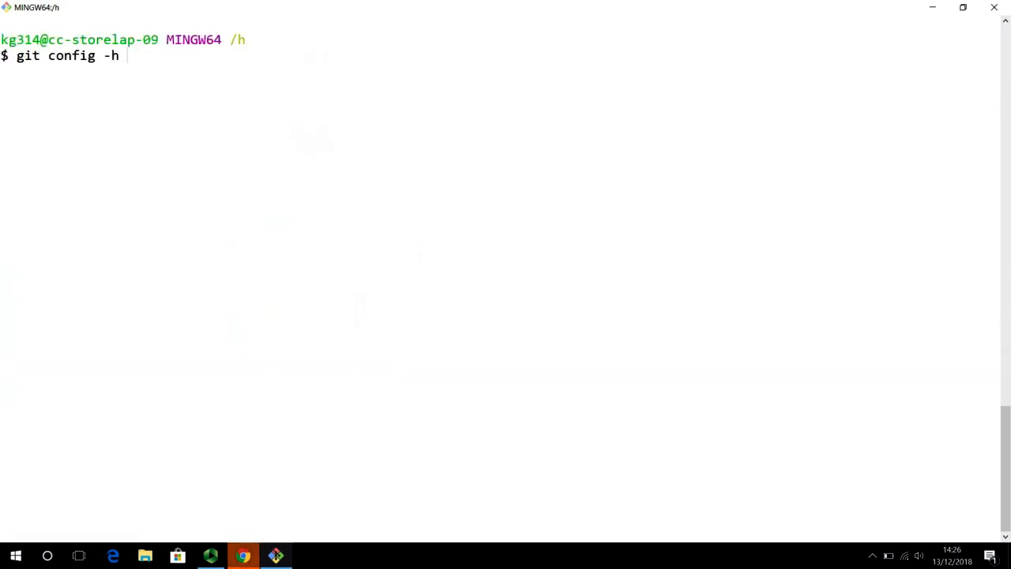
Step: Pipe git config -h through less and page up and down through the option summary
{"action": "type", "text": "| les"}
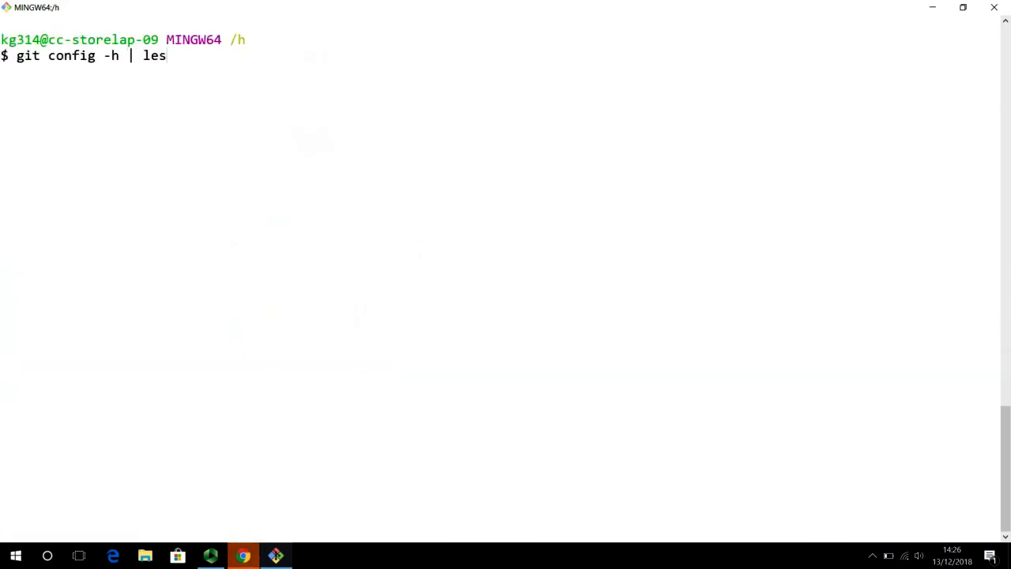
{"action": "key", "text": "Return"}
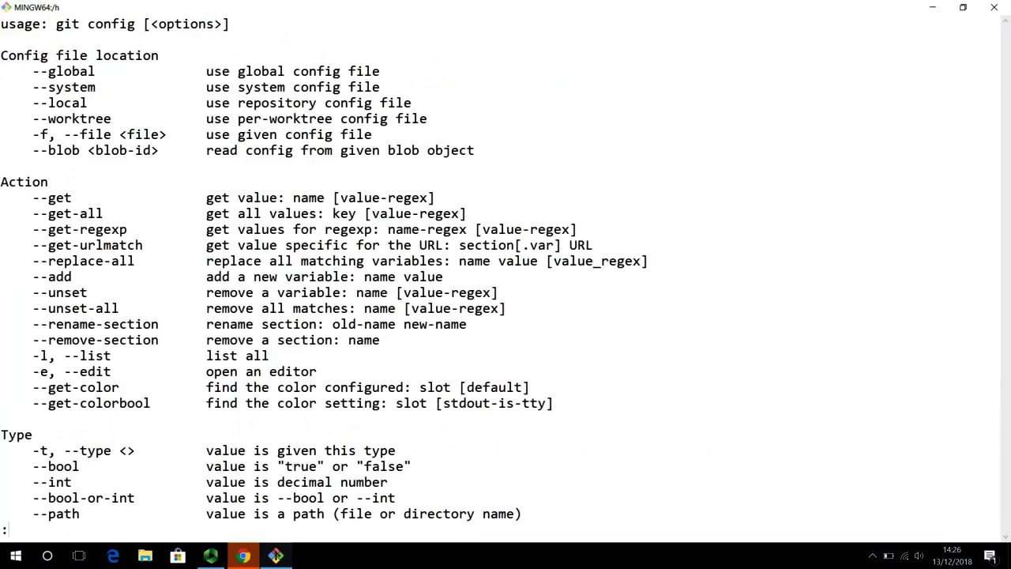
{"action": "scroll", "scroll_direction": "down", "scroll_amount": 3}
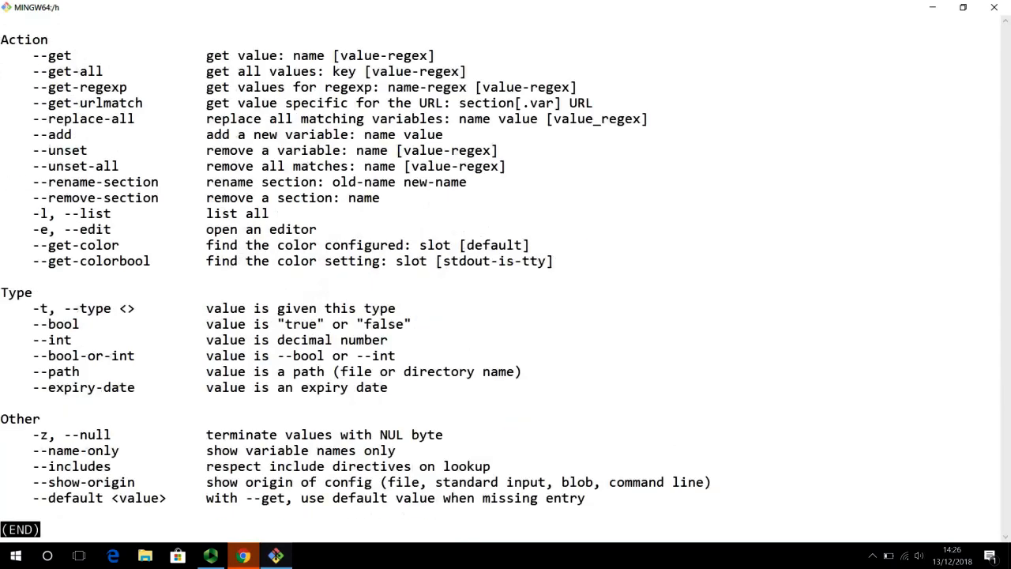
{"action": "scroll", "scroll_direction": "up", "scroll_amount": 3}
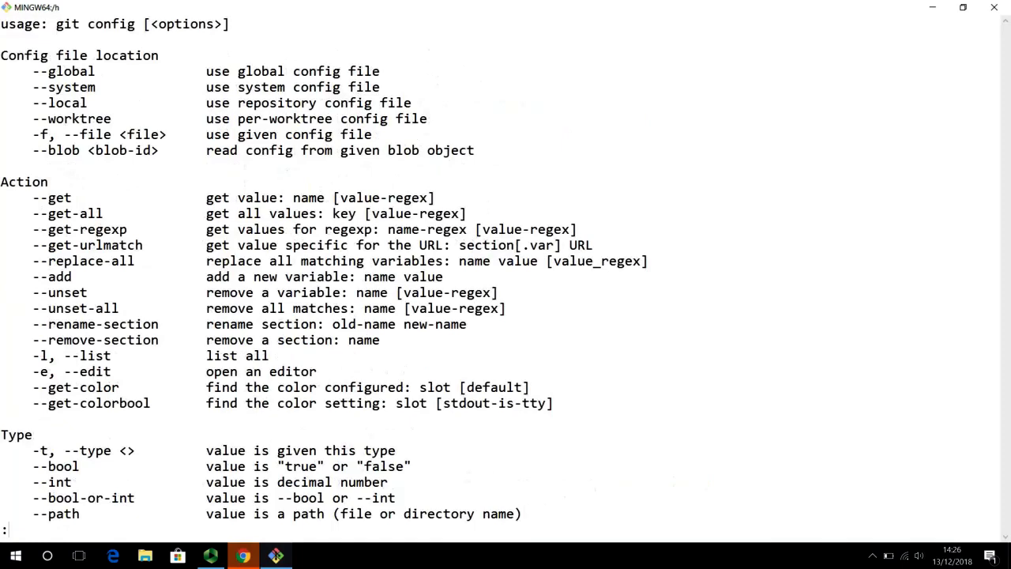
{"action": "scroll", "scroll_direction": "down", "scroll_amount": 3}
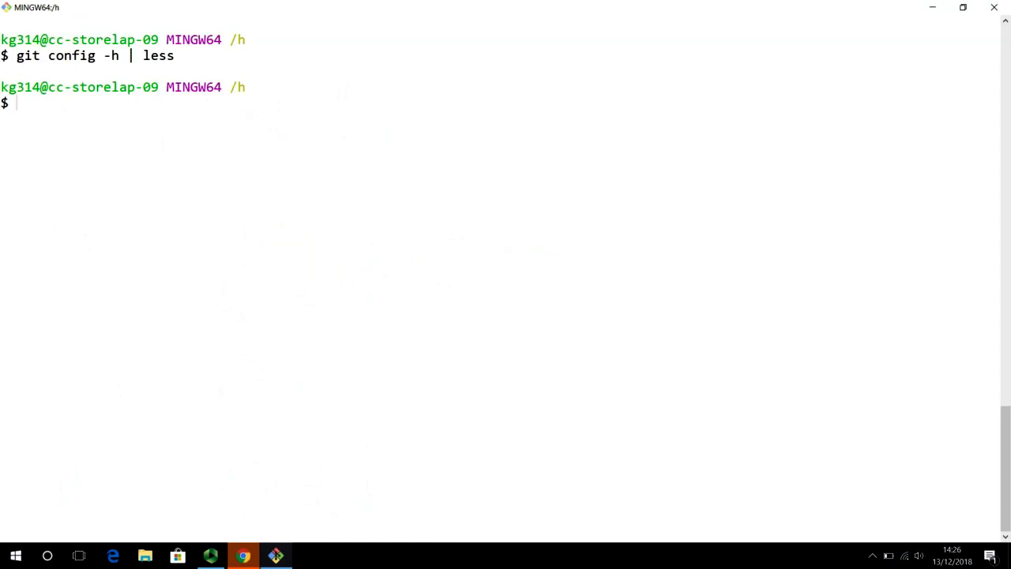
{"action": "mouse_move", "coordinate": [329, 306]}
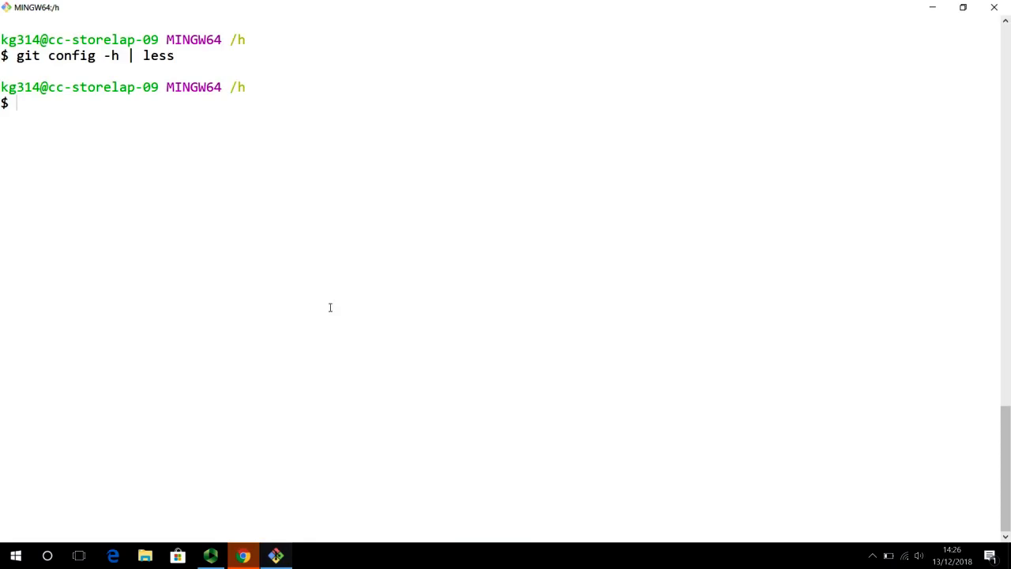